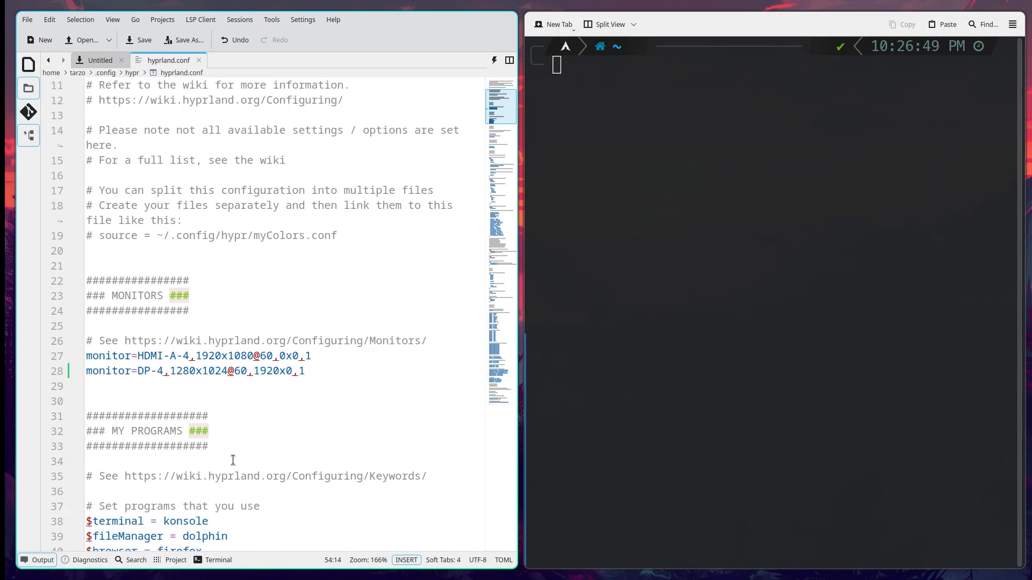
# Step: Change the monitor=DP-4 position from 1920x0 to -1280x0
pyautogui.click(323, 371)
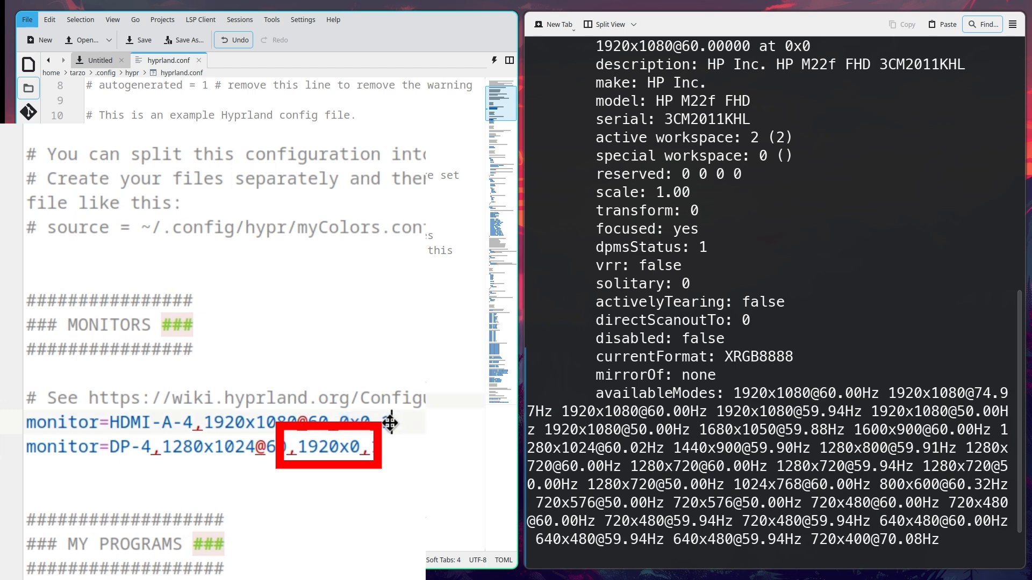
pyautogui.write('128')
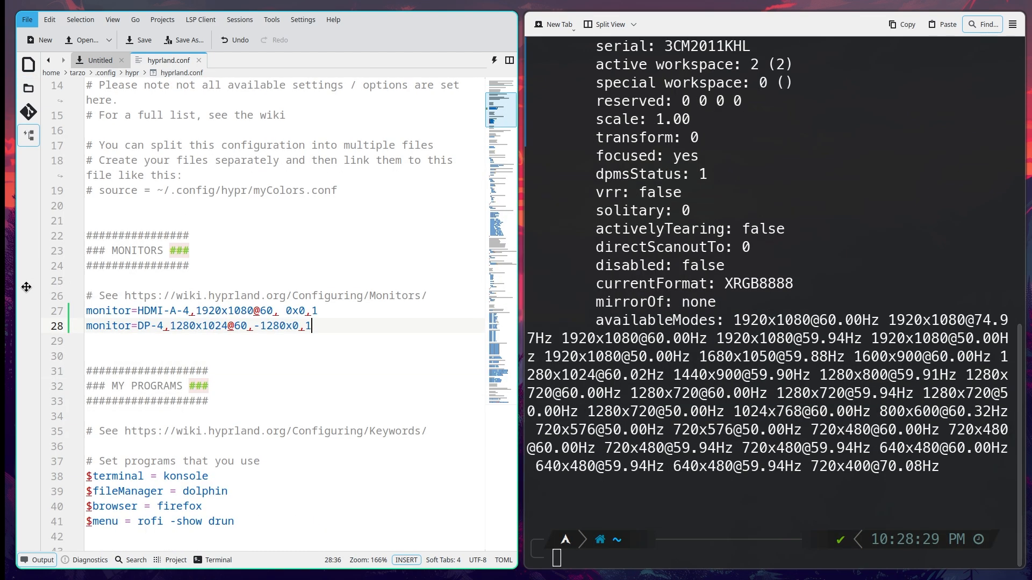
pyautogui.moveTo(225, 316)
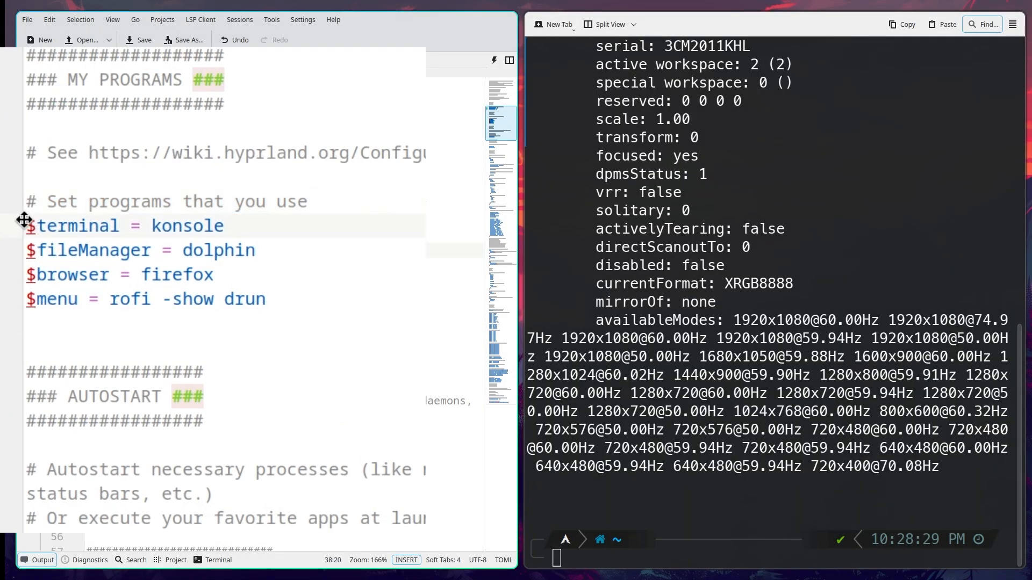
pyautogui.click(110, 225)
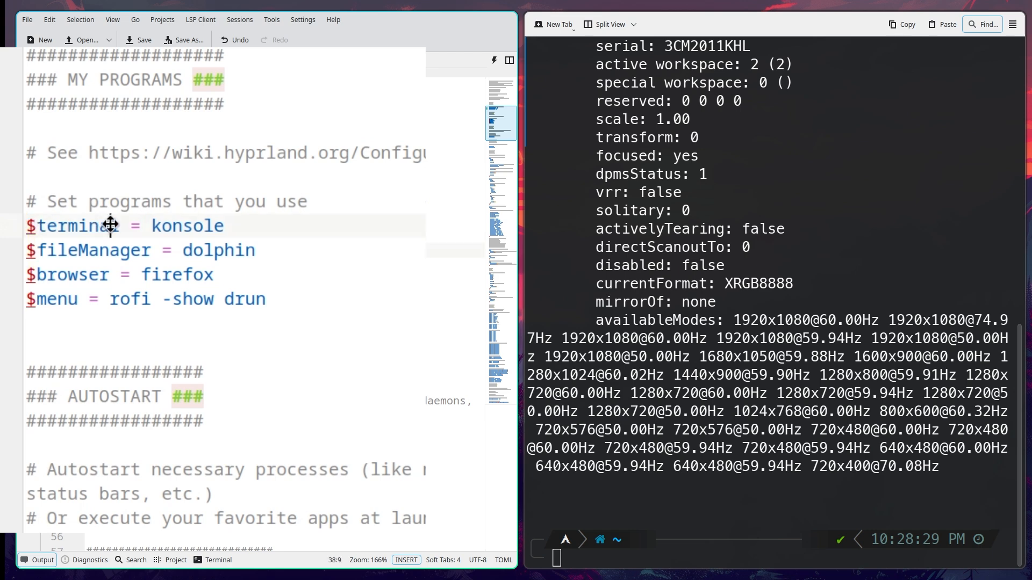
pyautogui.doubleClick(73, 225)
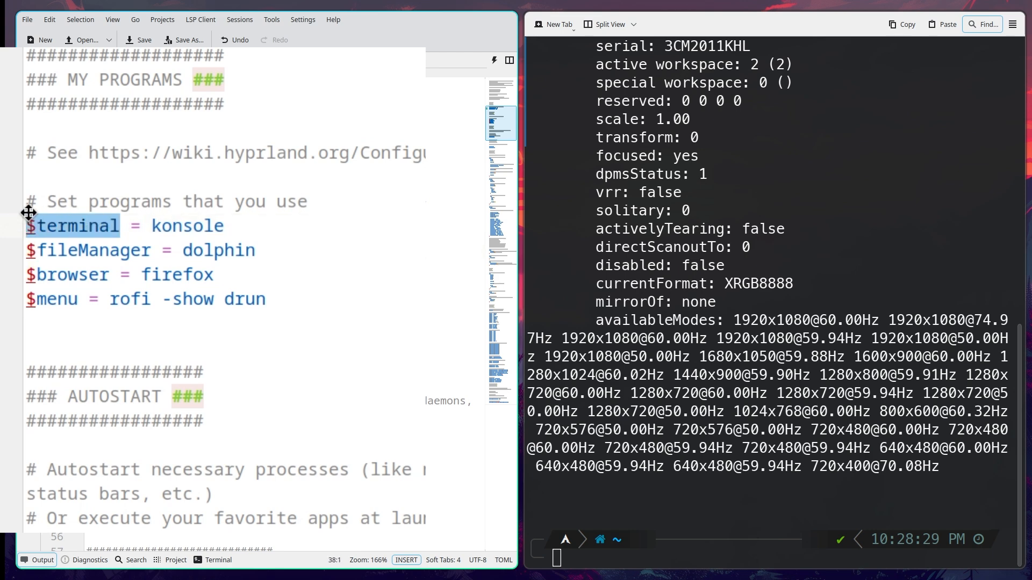
pyautogui.click(226, 225)
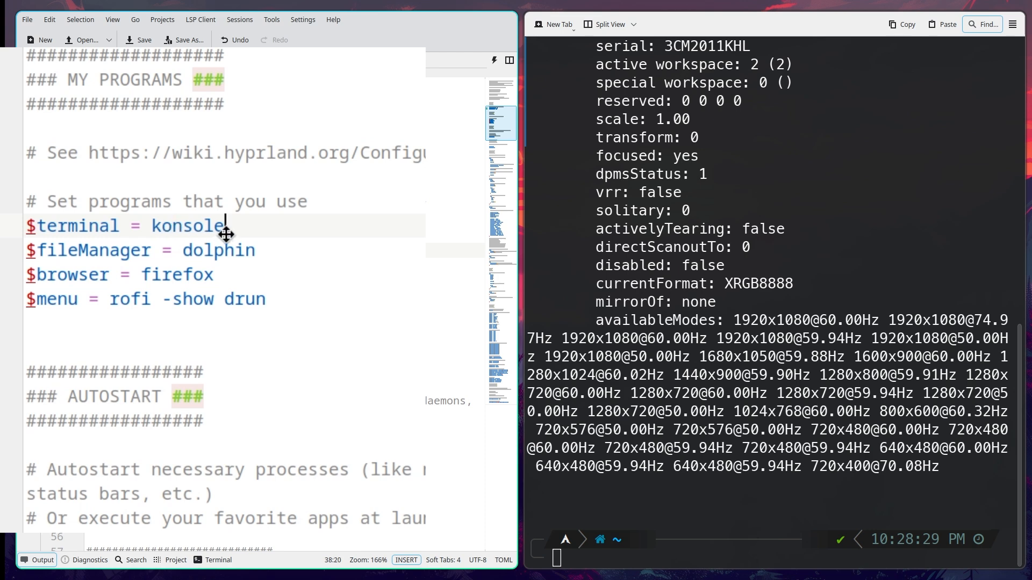
pyautogui.doubleClick(188, 225)
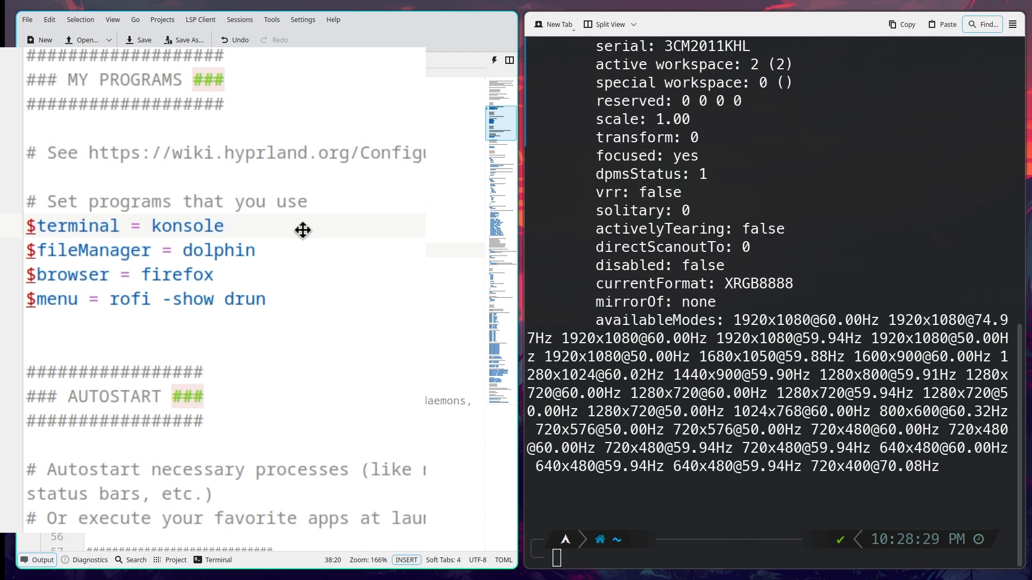
pyautogui.write('kitty')
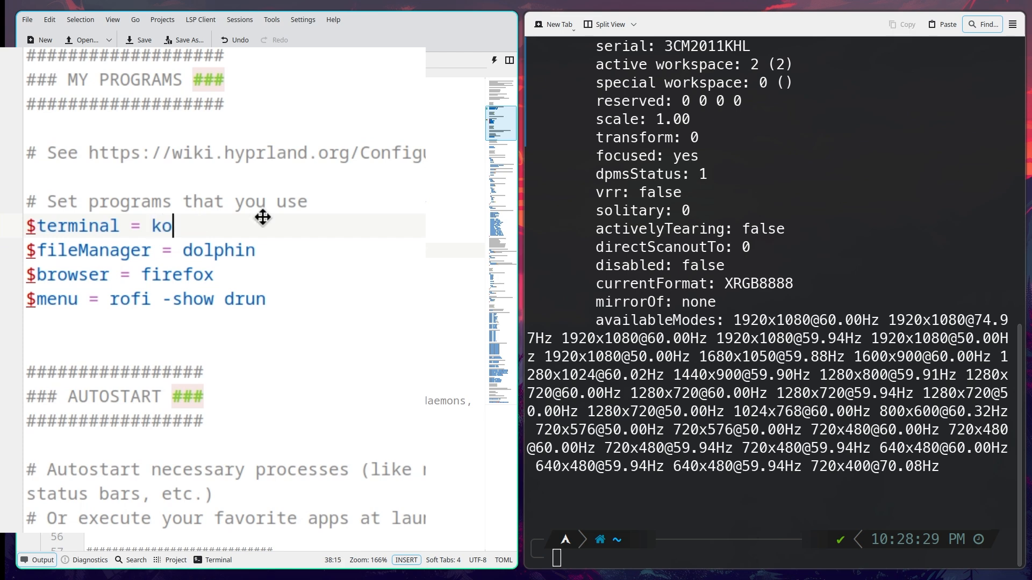
pyautogui.write('nsole')
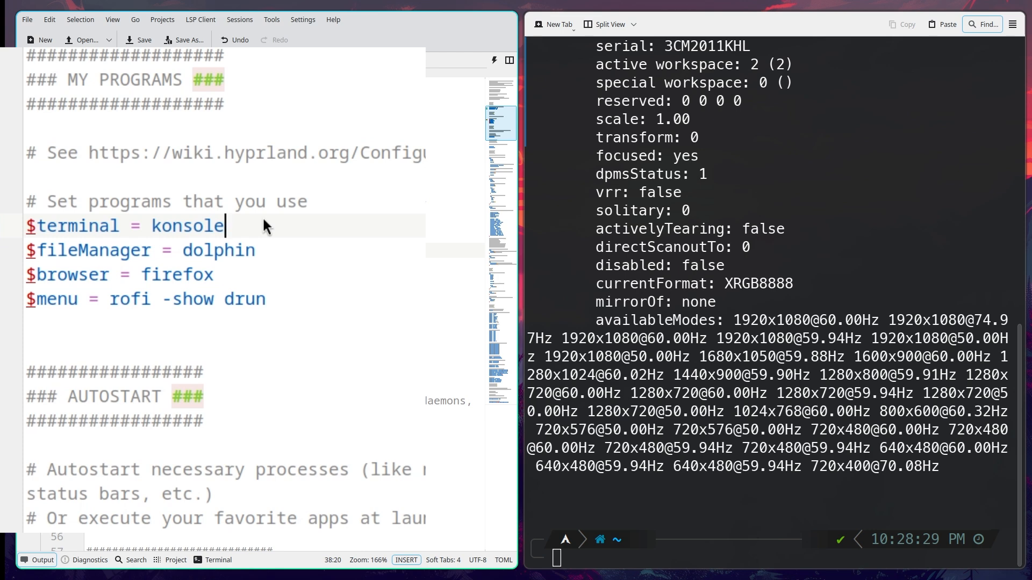
pyautogui.doubleClick(218, 250)
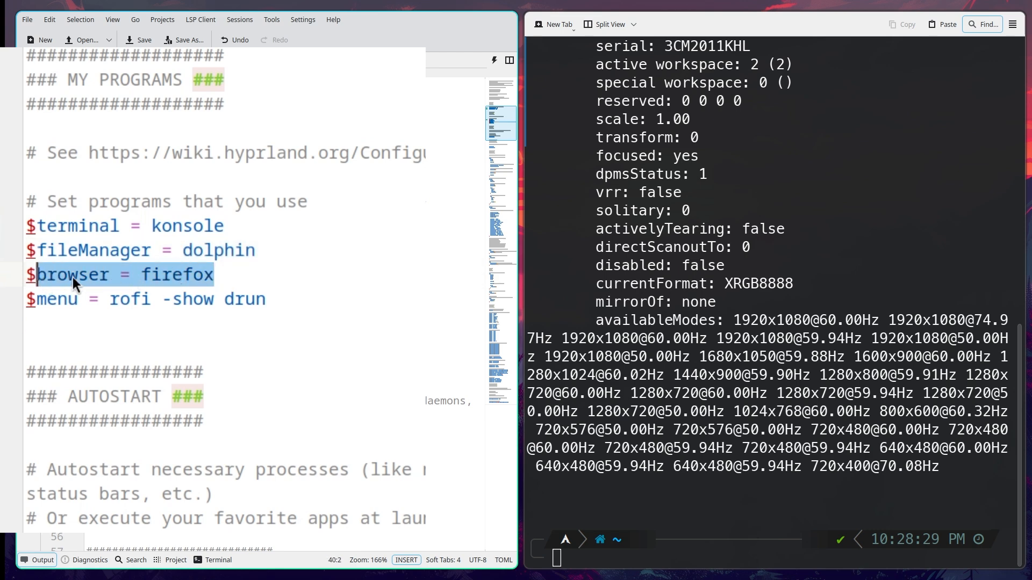
pyautogui.click(267, 280)
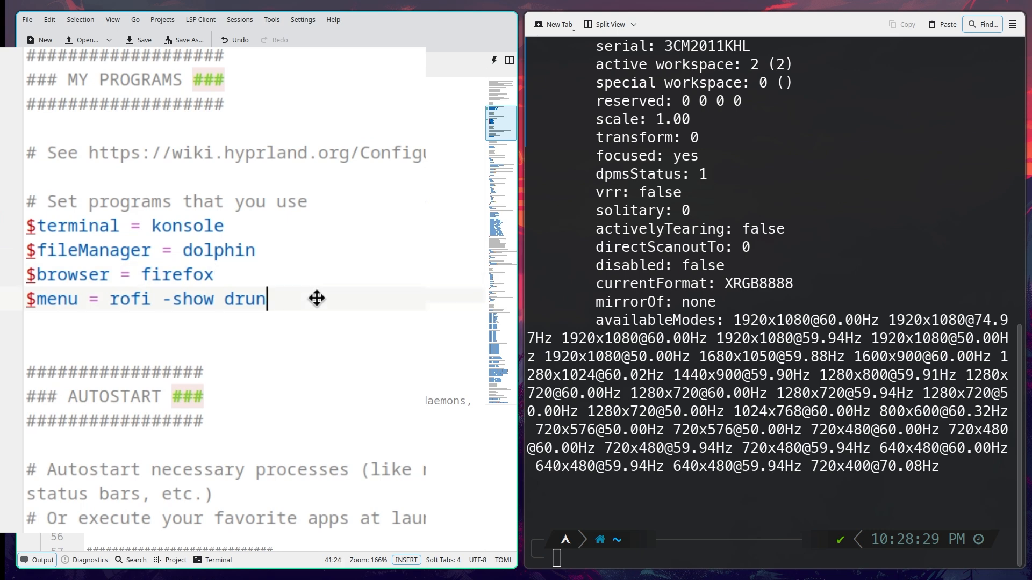
pyautogui.scroll(-3)
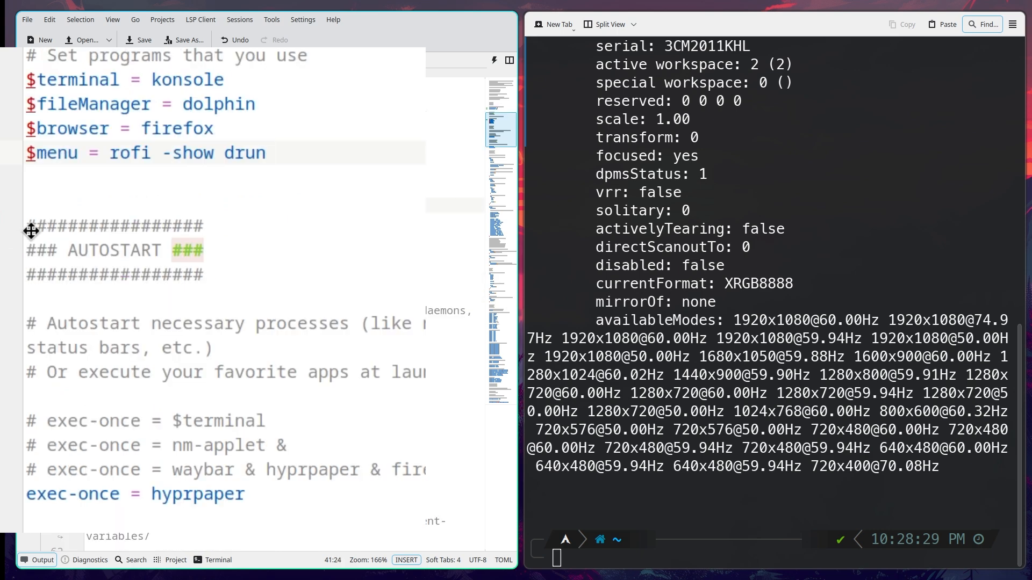
pyautogui.click(228, 273)
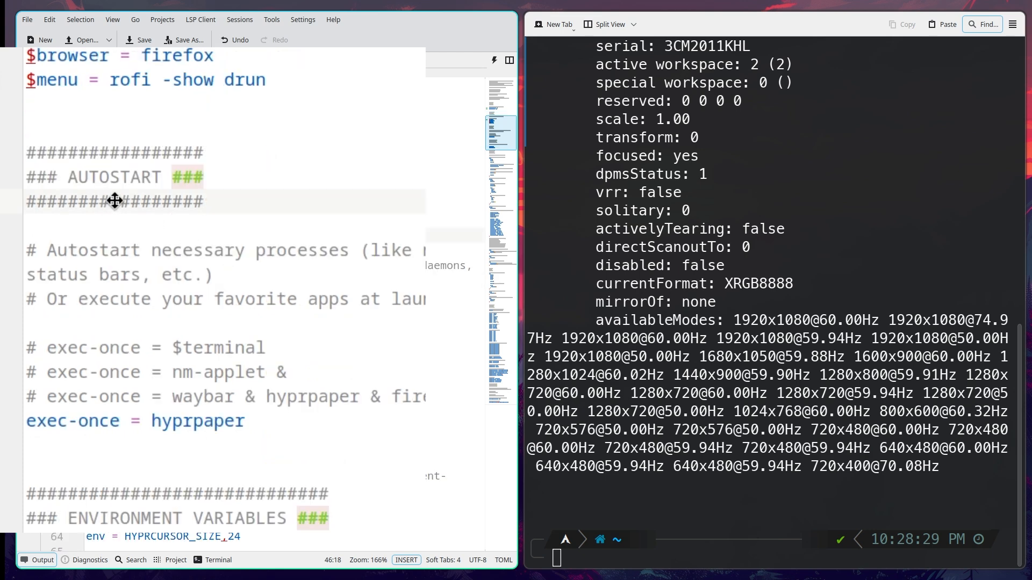
pyautogui.moveTo(102, 270)
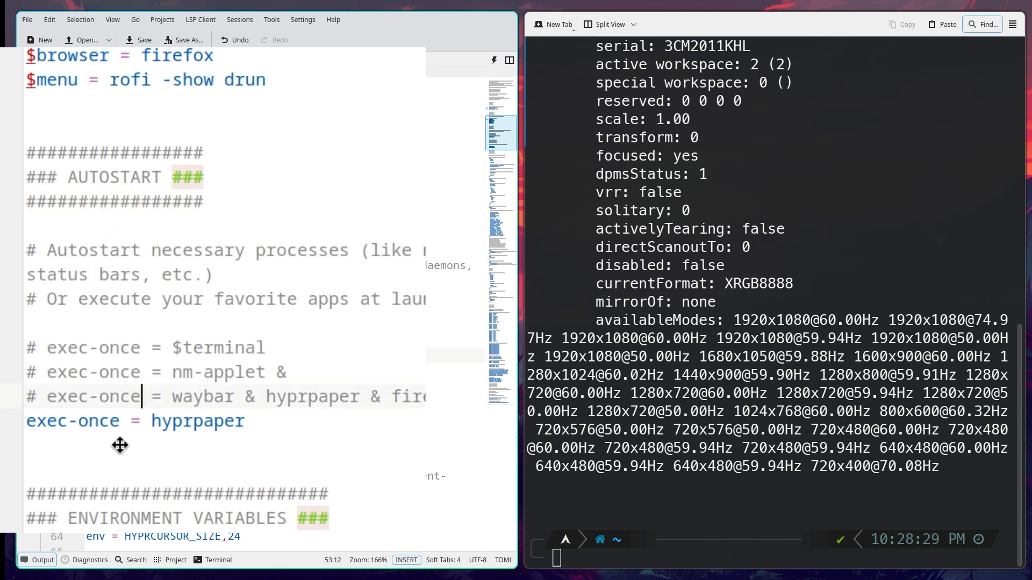
pyautogui.scroll(-3)
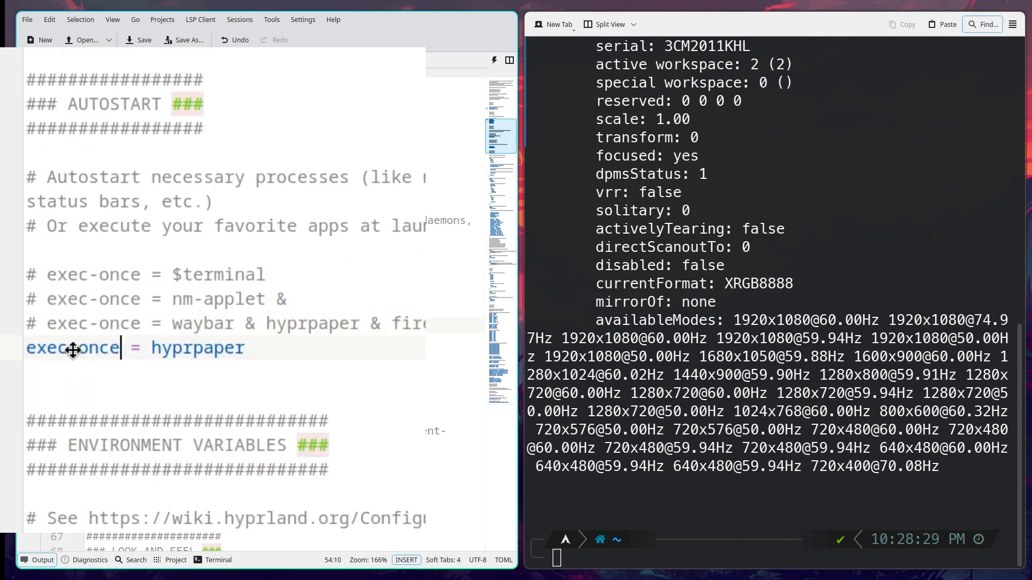
pyautogui.click(246, 348)
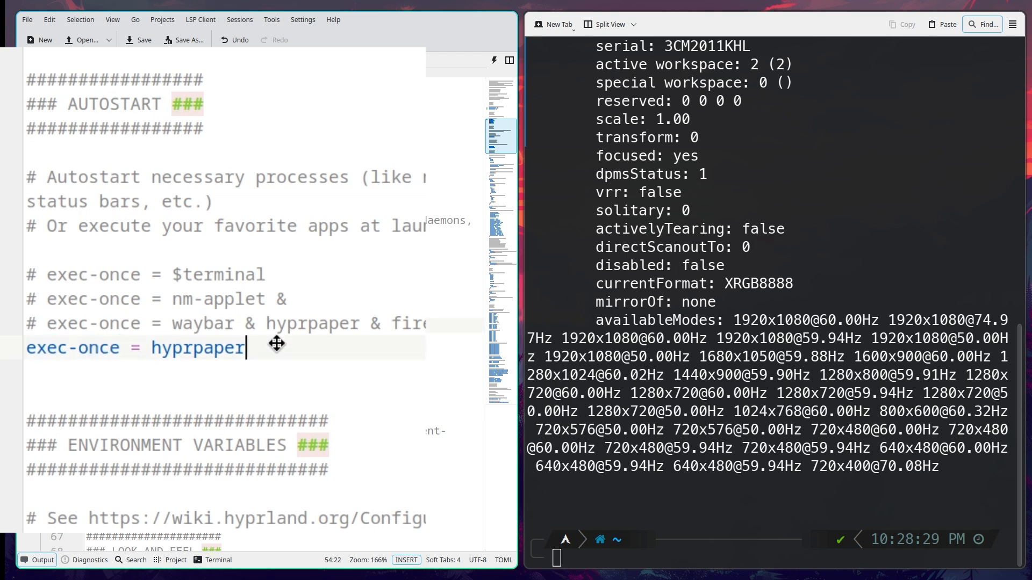
pyautogui.moveTo(241, 340)
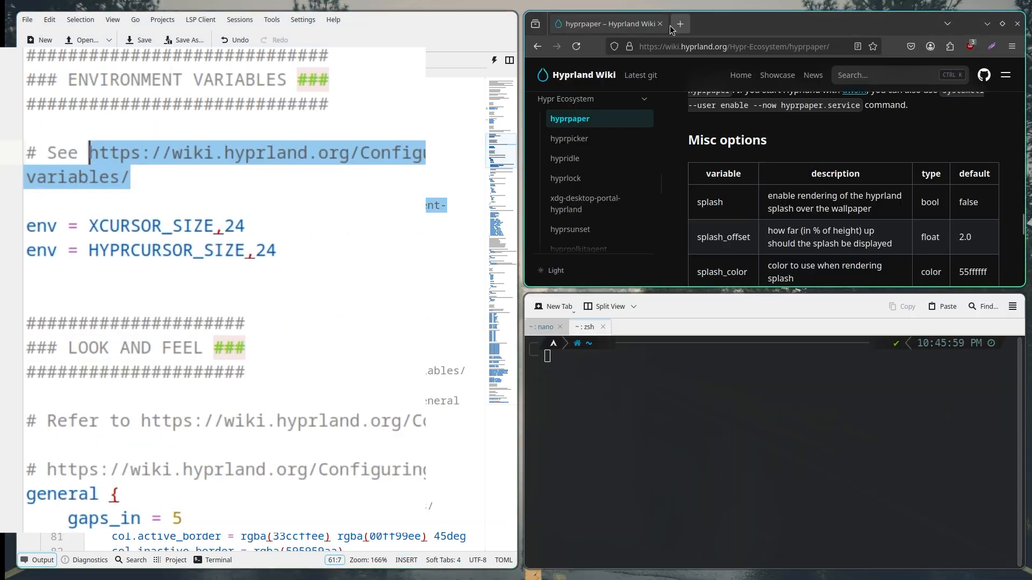
# Step: Check the Hyprland Environment variables wiki page, then add env = QT_QPA_PLATFORMTHEME,qt6ct below the cursor size lines
pyautogui.click(680, 24)
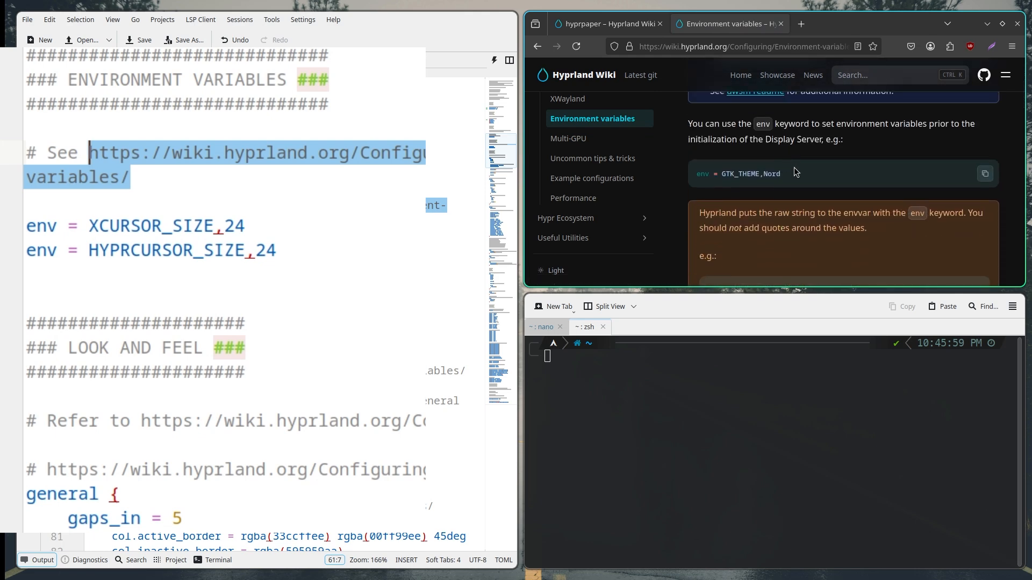
pyautogui.moveTo(792, 182)
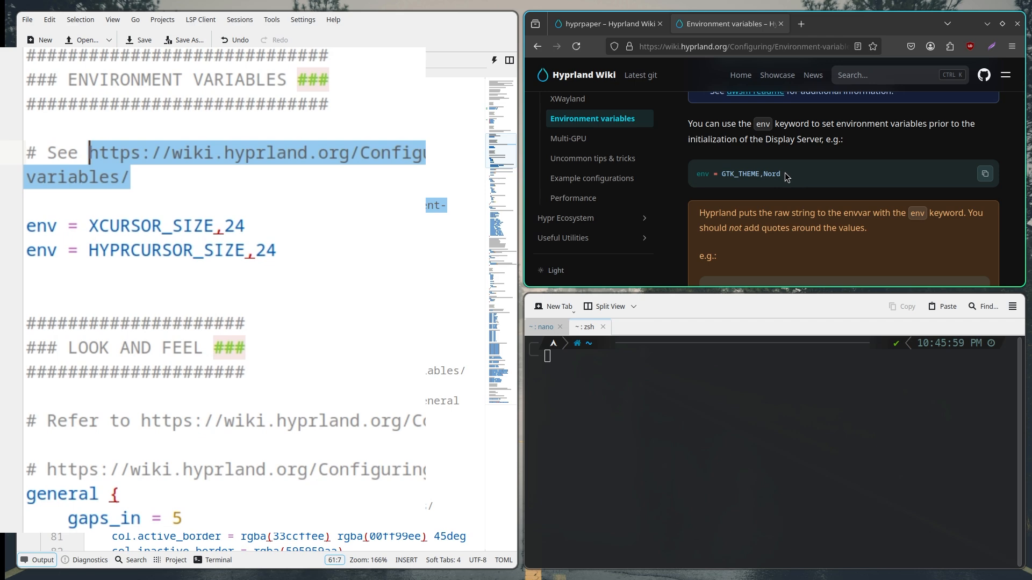
pyautogui.scroll(-3)
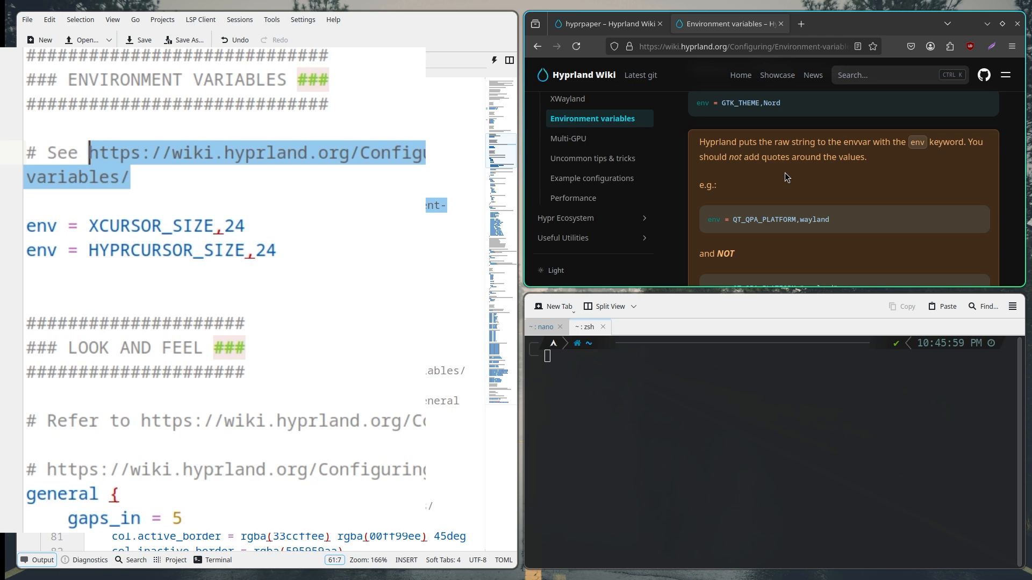
pyautogui.scroll(-3)
pyautogui.write('env = QT_QPA_PLATFORMTHEME;qtct')
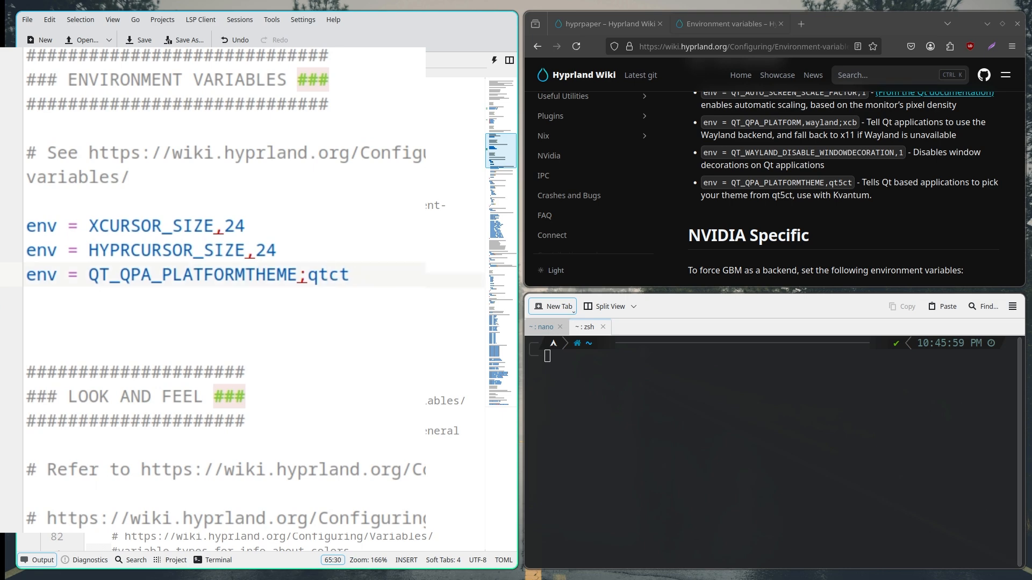
pyautogui.write('6')
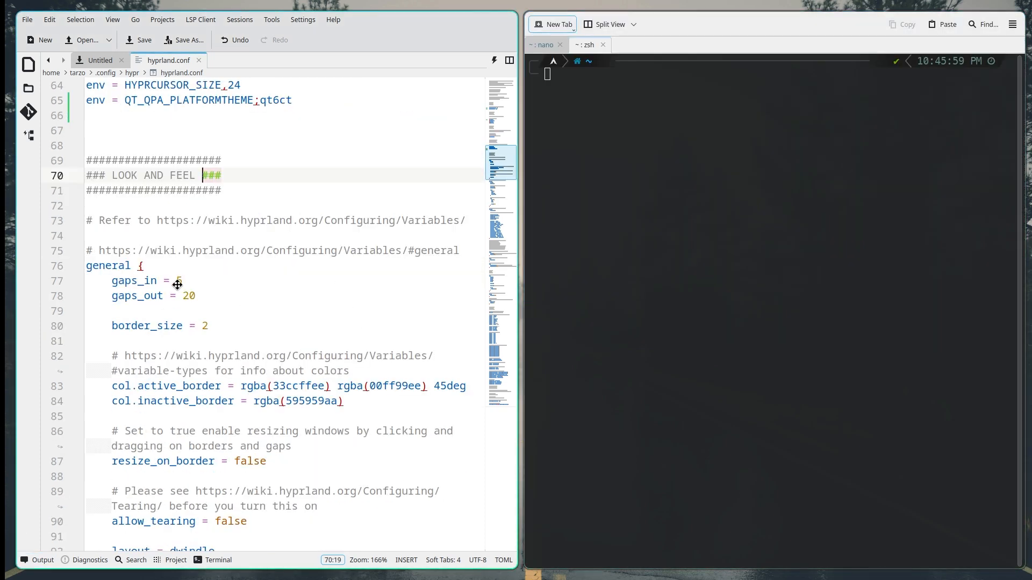
# Step: Set gaps_in to 5 and gaps_out to 10, and retype border_size as 2
pyautogui.write('10')
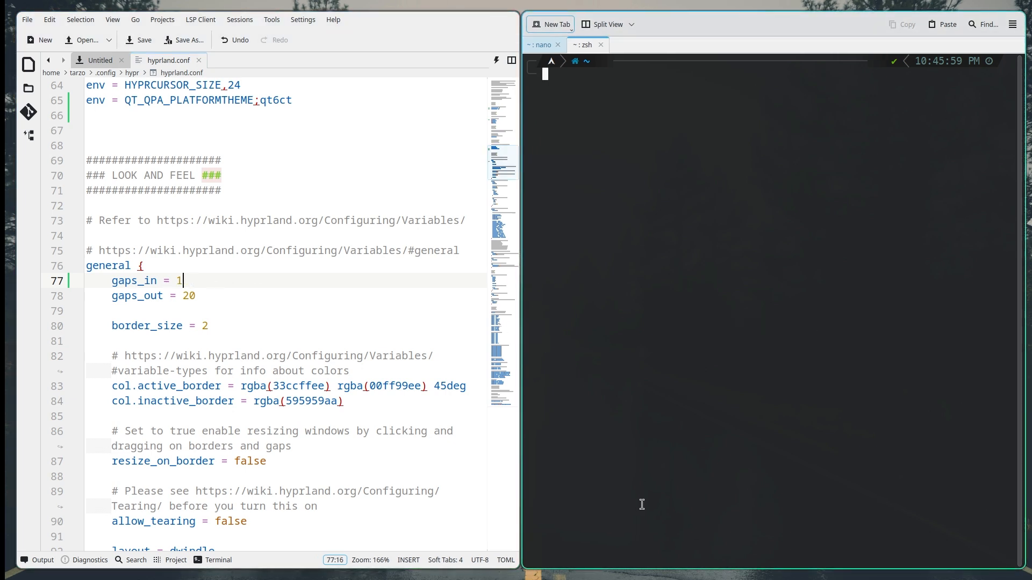
pyautogui.write('3')
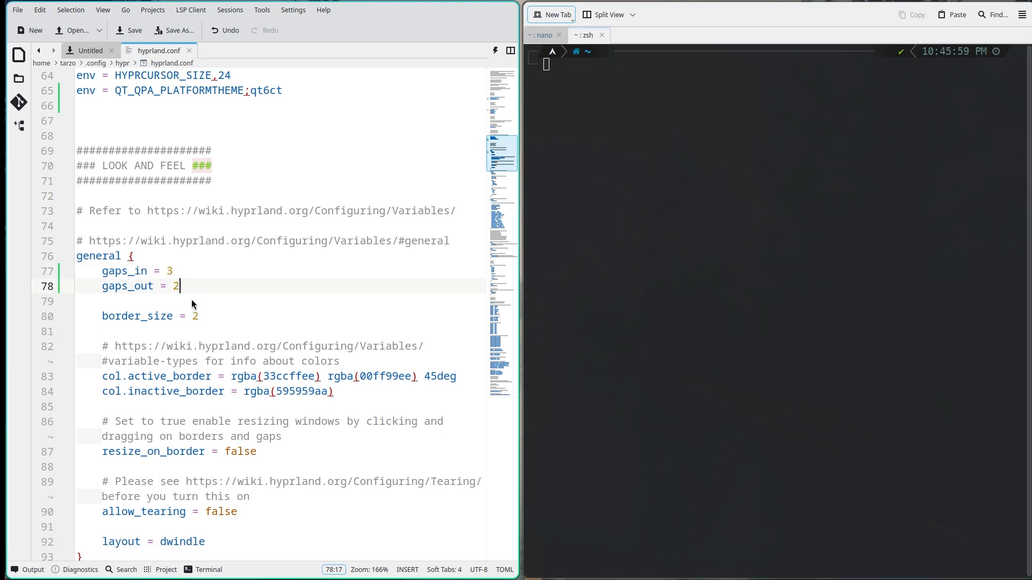
pyautogui.write('0')
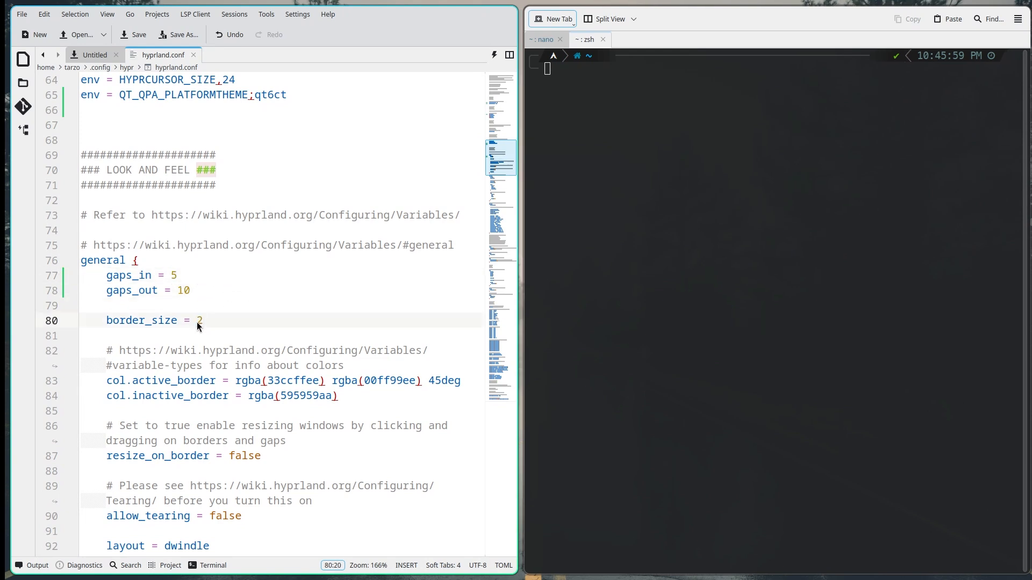
pyautogui.press('BackSpace')
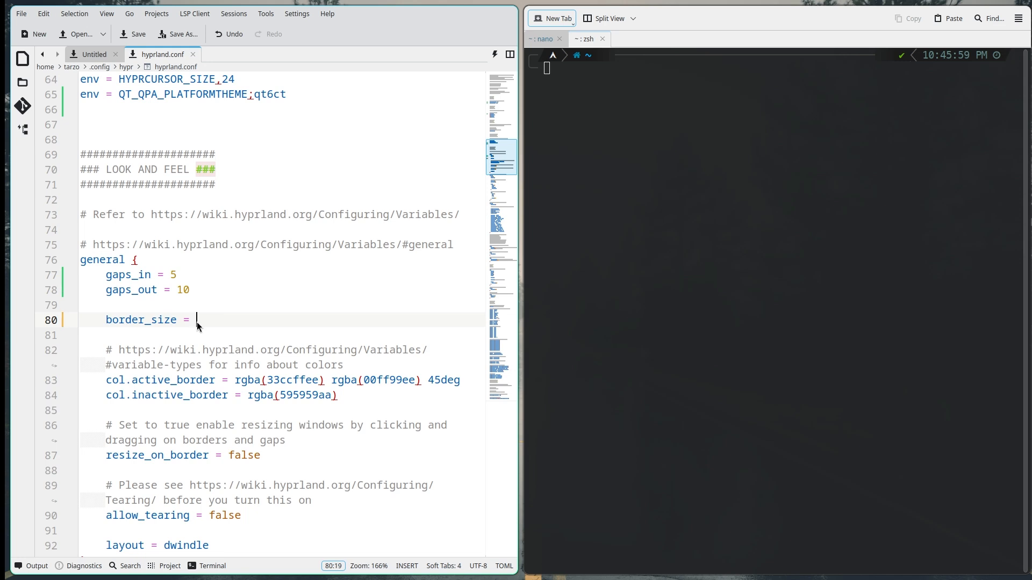
pyautogui.write('20')
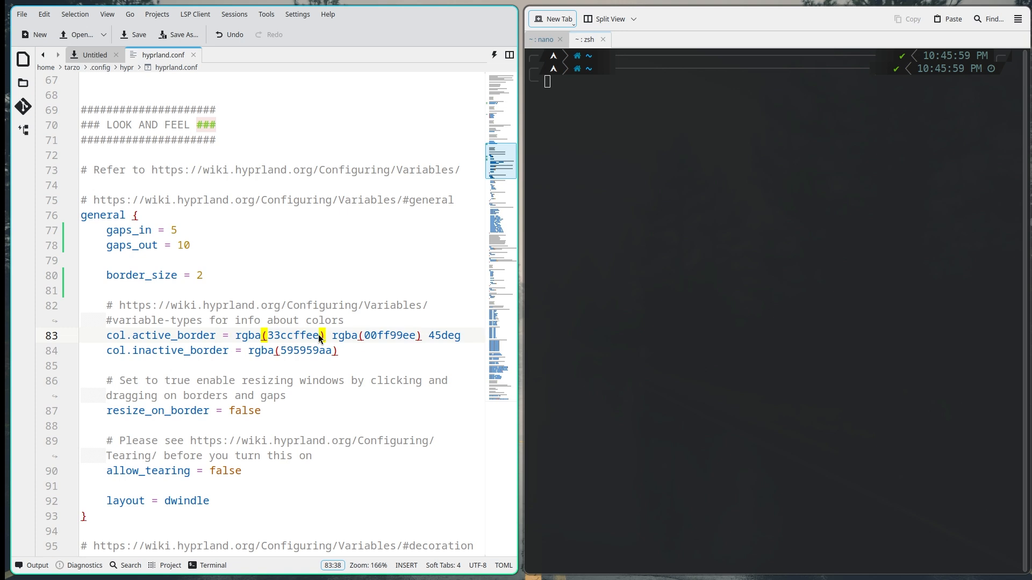
pyautogui.doubleClick(291, 335)
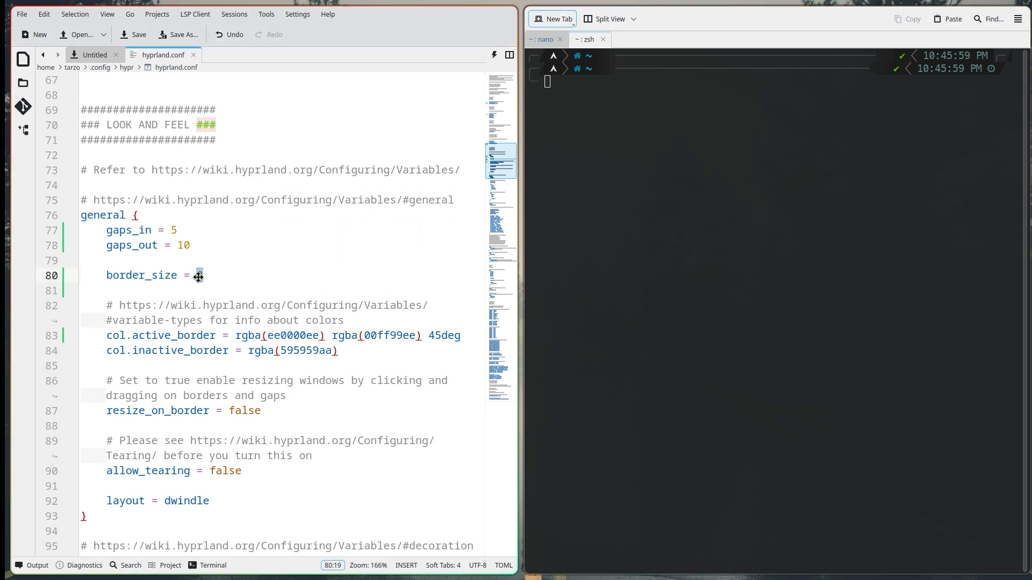
pyautogui.write('6')
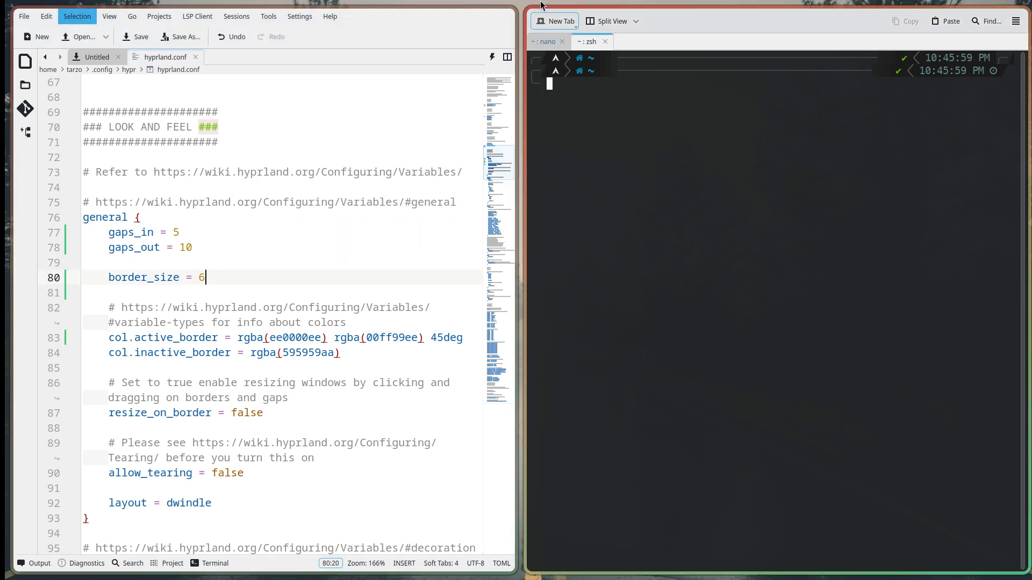
pyautogui.click(367, 337)
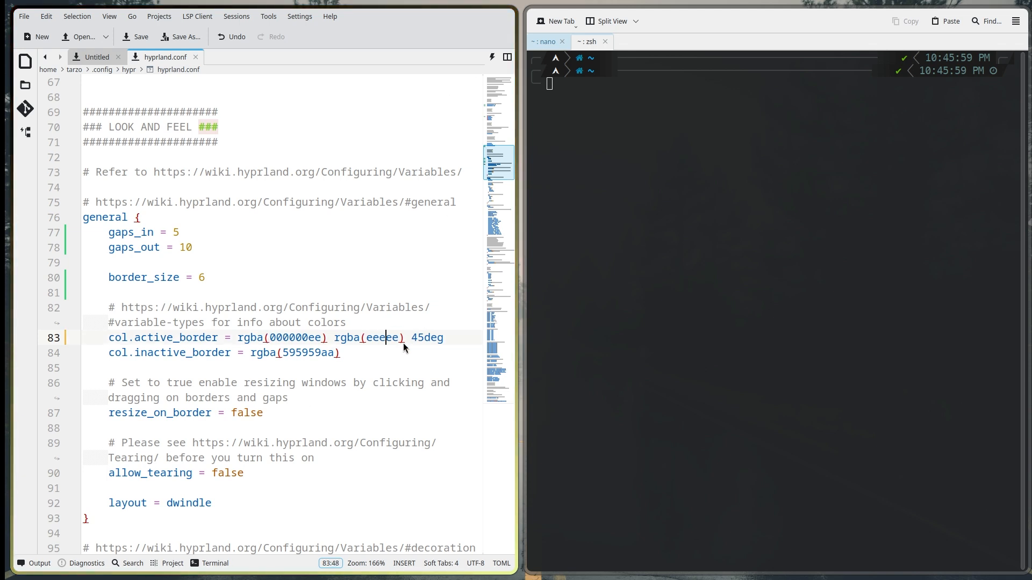
pyautogui.write('ee')
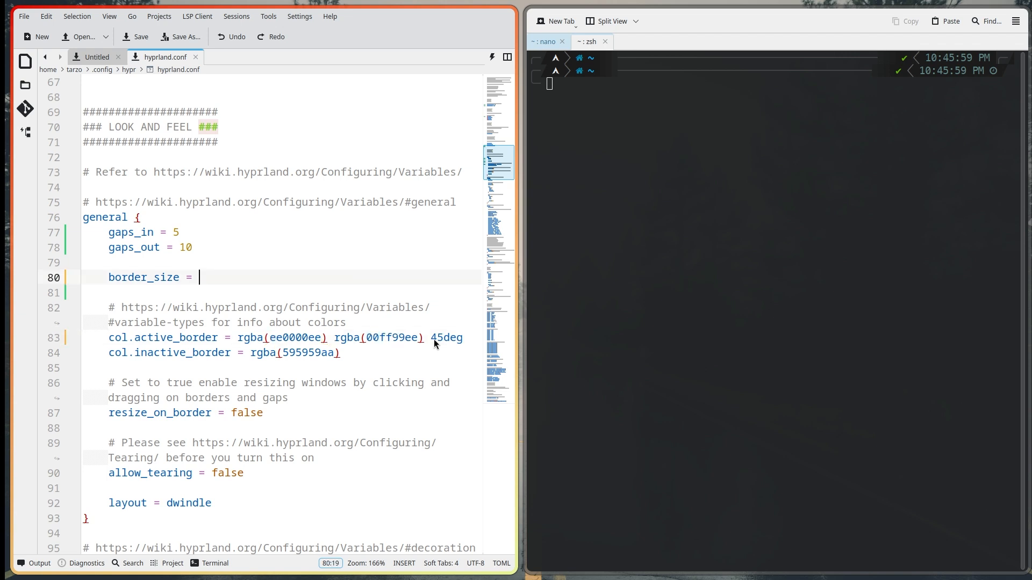
pyautogui.write('2')
pyautogui.click(282, 338)
pyautogui.write('33ccff')
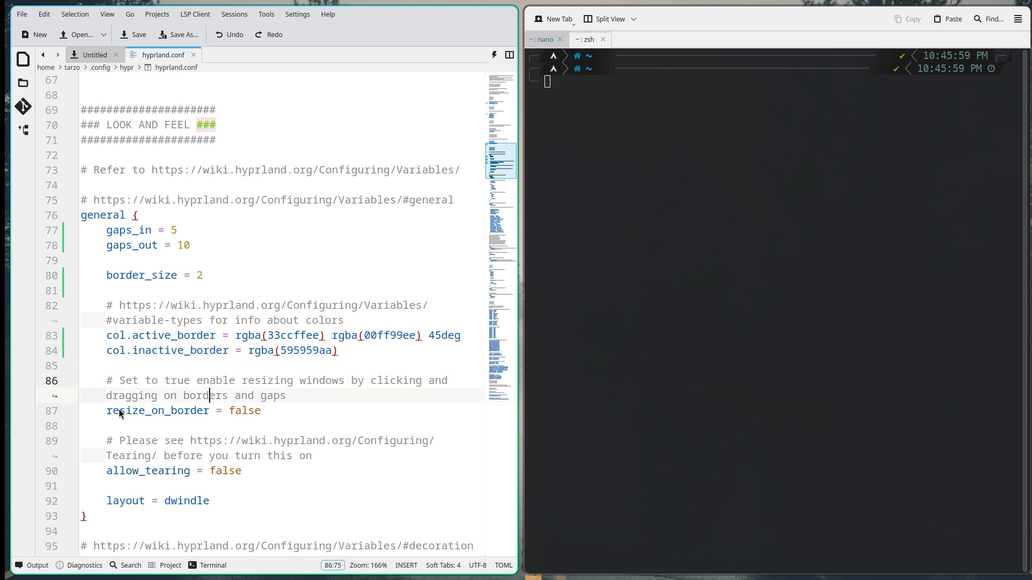
pyautogui.moveTo(520, 425)
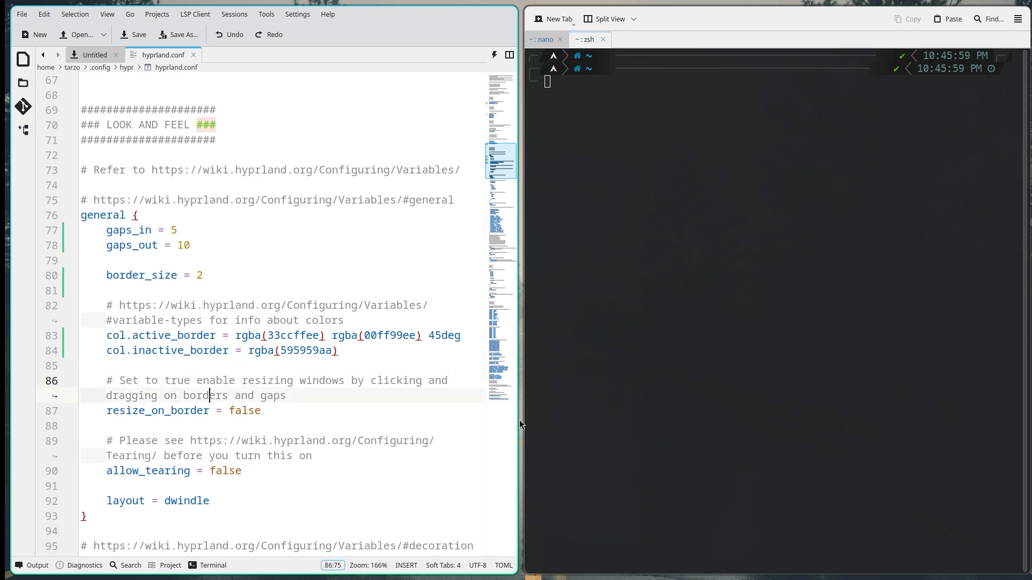
pyautogui.moveTo(470, 426)
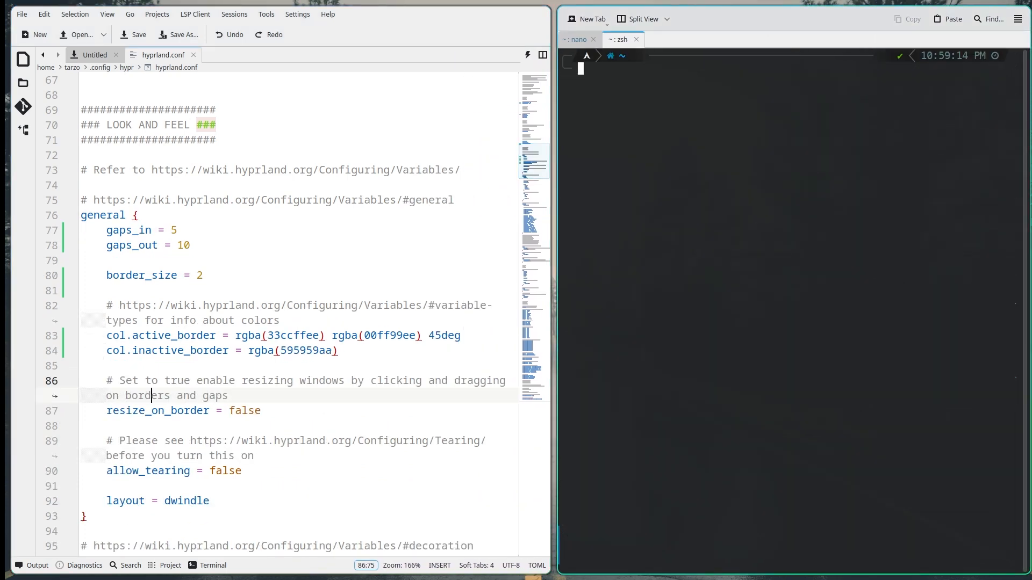
pyautogui.doubleClick(243, 411)
pyautogui.write('t')
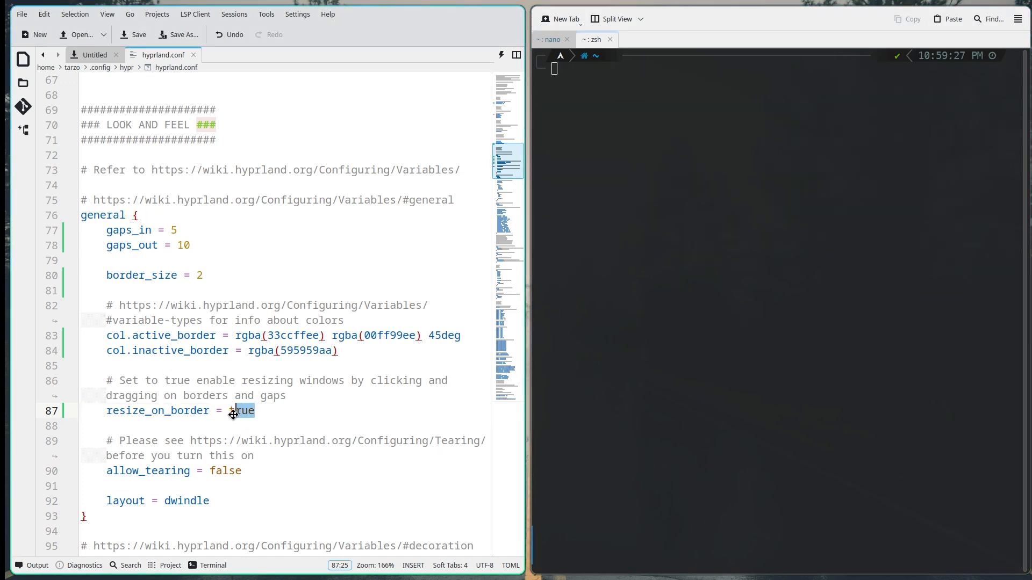
pyautogui.doubleClick(241, 411)
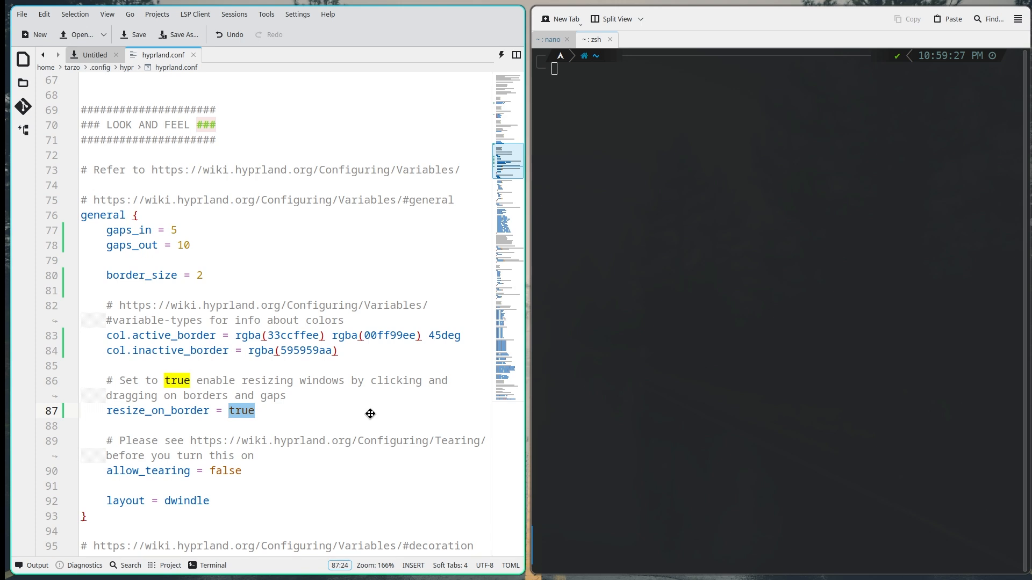
pyautogui.write('fals')
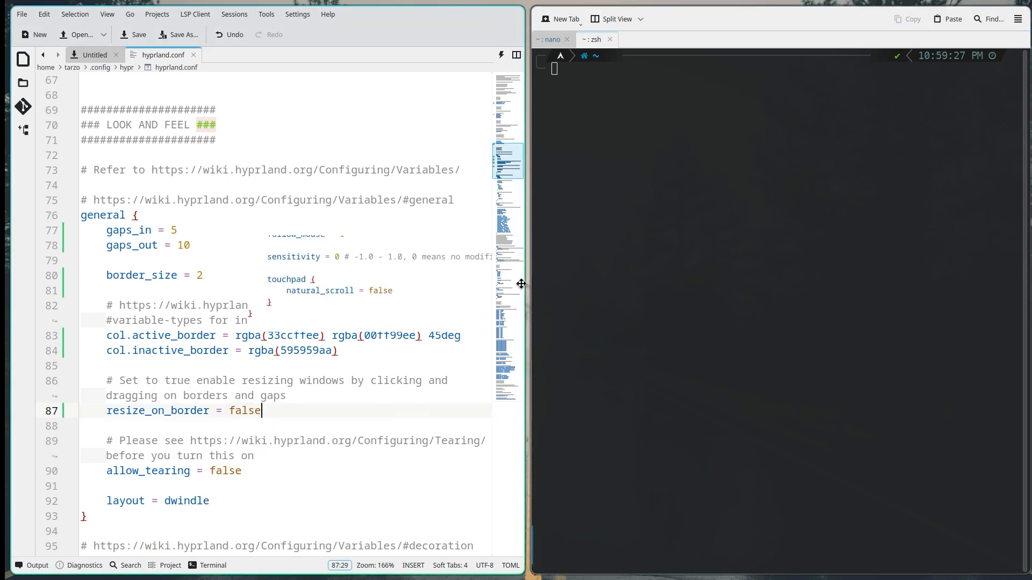
pyautogui.scroll(-3)
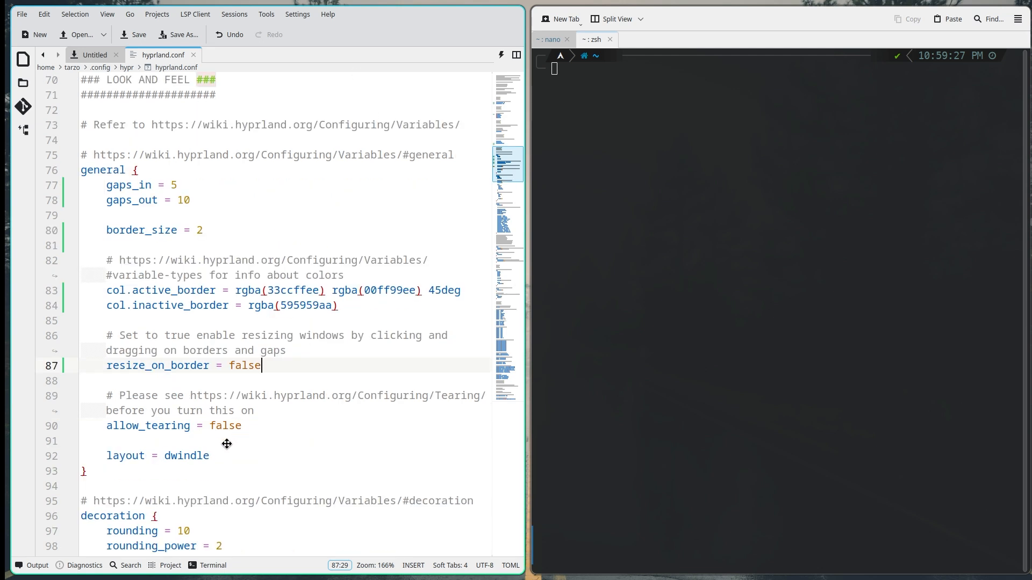
pyautogui.doubleClick(337, 396)
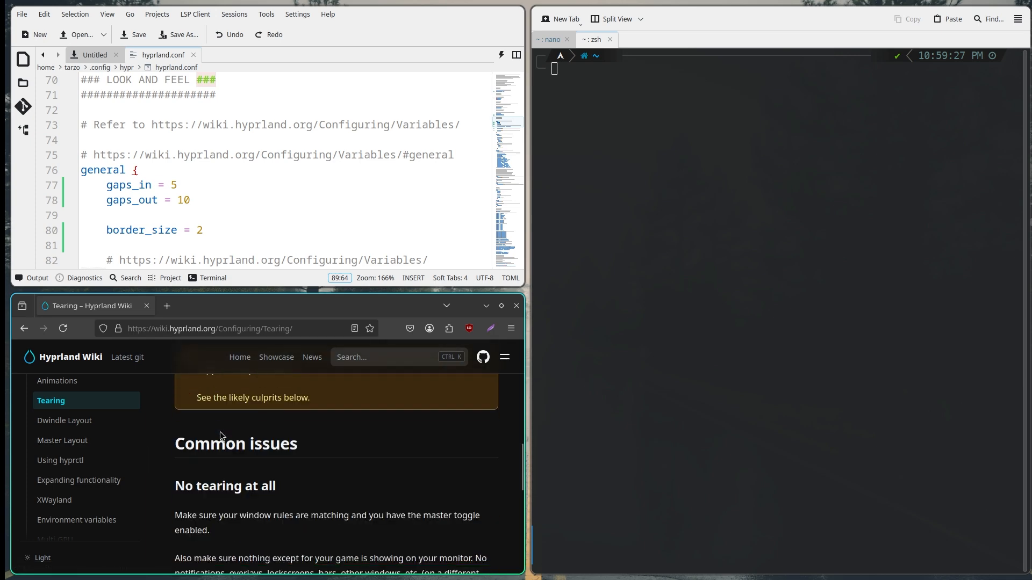
# Step: Go from the Dwindle Layout wiki page to Master Layout and change the layout line to master
pyautogui.scroll(-3)
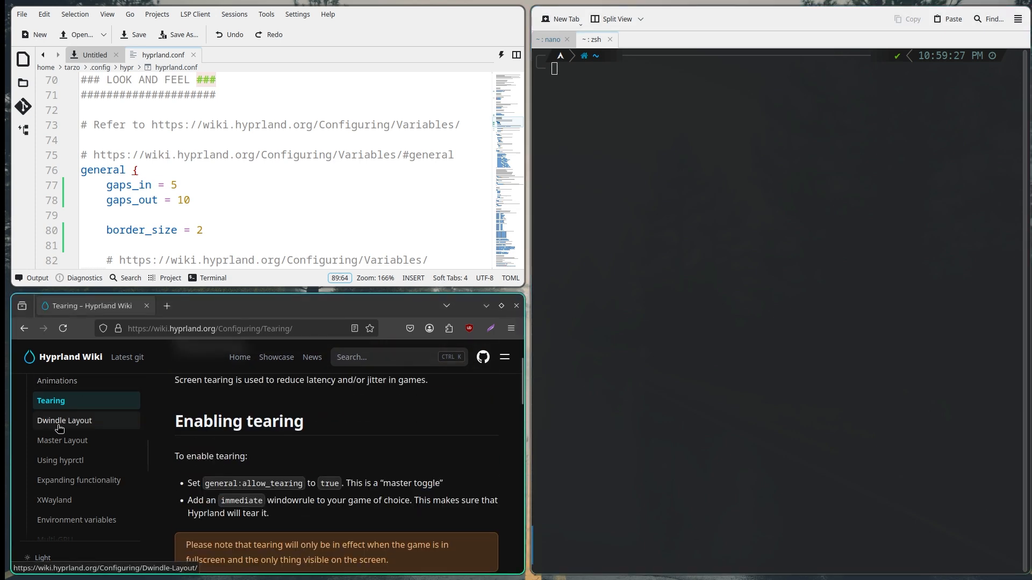
pyautogui.click(64, 420)
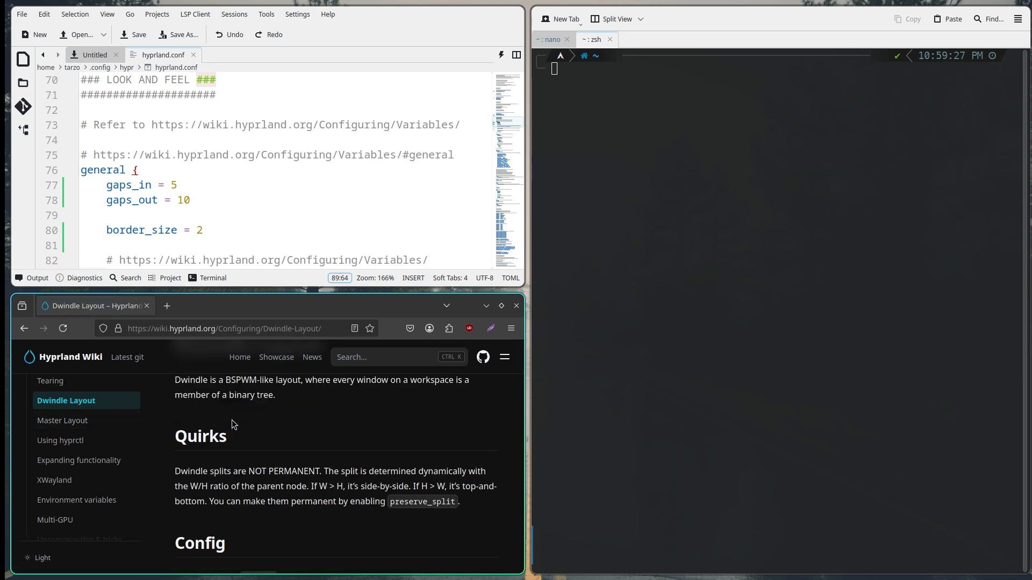
pyautogui.scroll(-3)
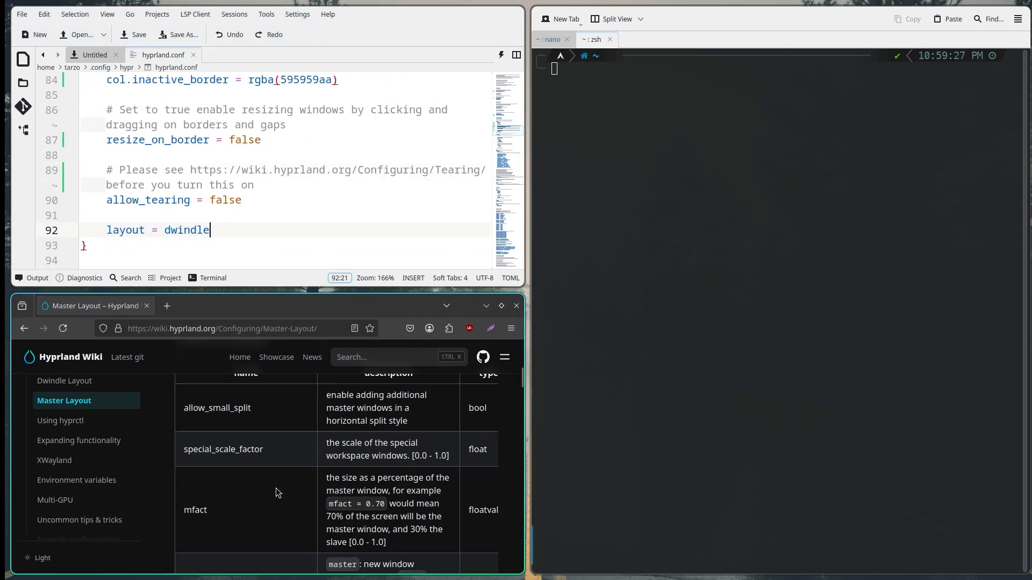
pyautogui.write('master')
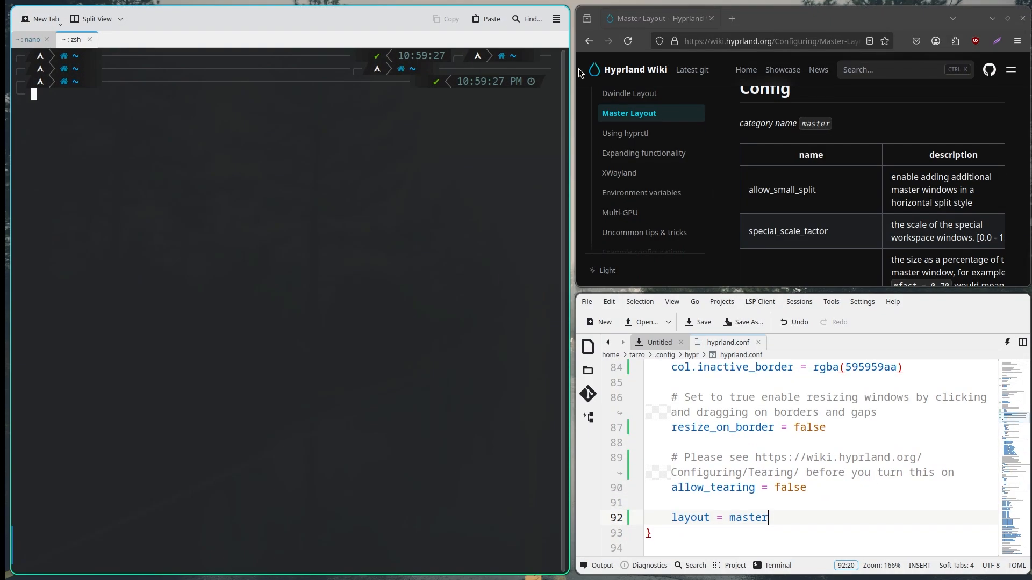
pyautogui.moveTo(355, 21)
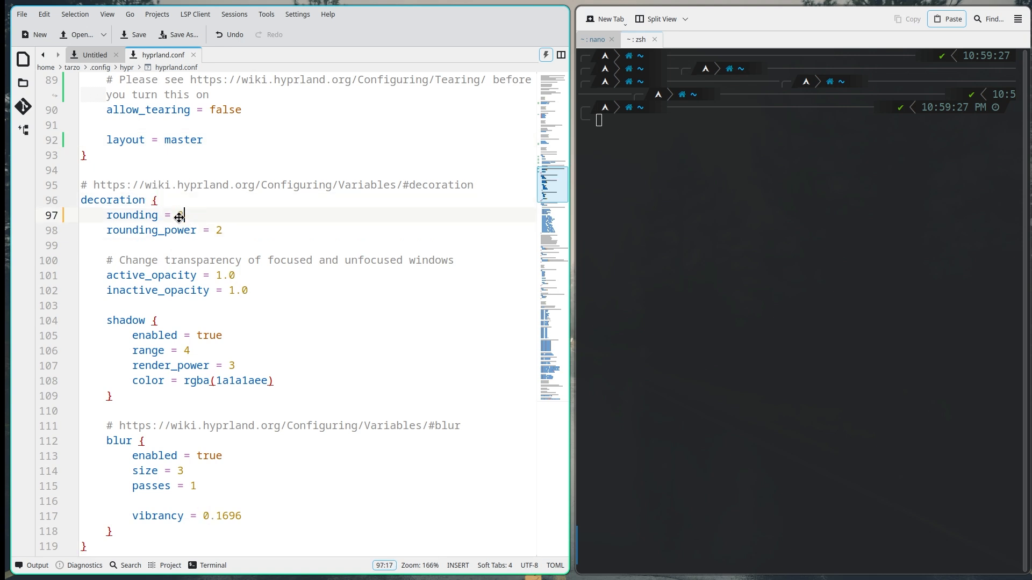
# Step: Change rounding_power from 5 to 2 and inactive_opacity from 1.0 to 0.9
pyautogui.write('0')
pyautogui.click(309, 230)
pyautogui.write('0')
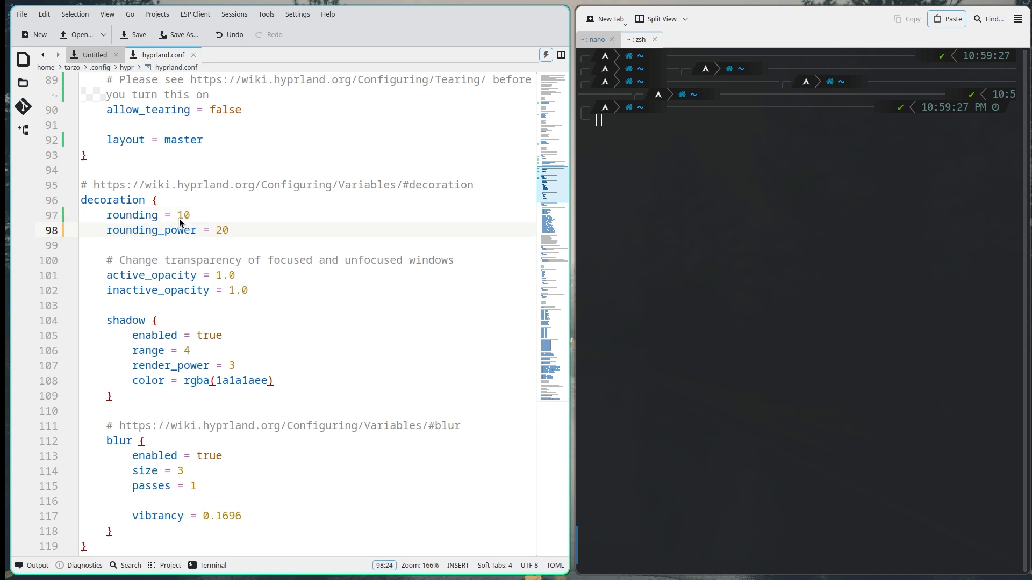
pyautogui.press('BackSpace')
pyautogui.write('5')
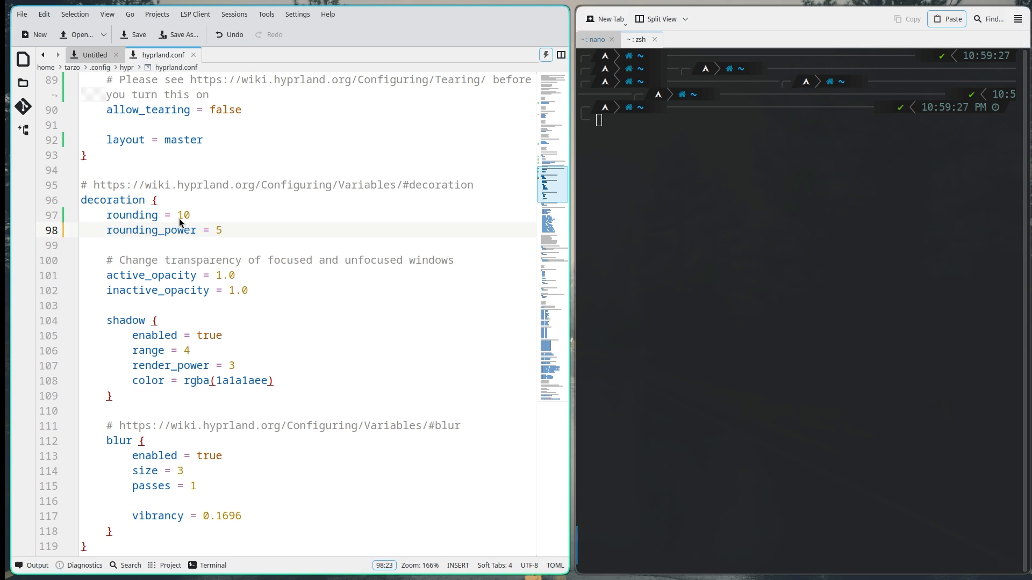
pyautogui.write('1')
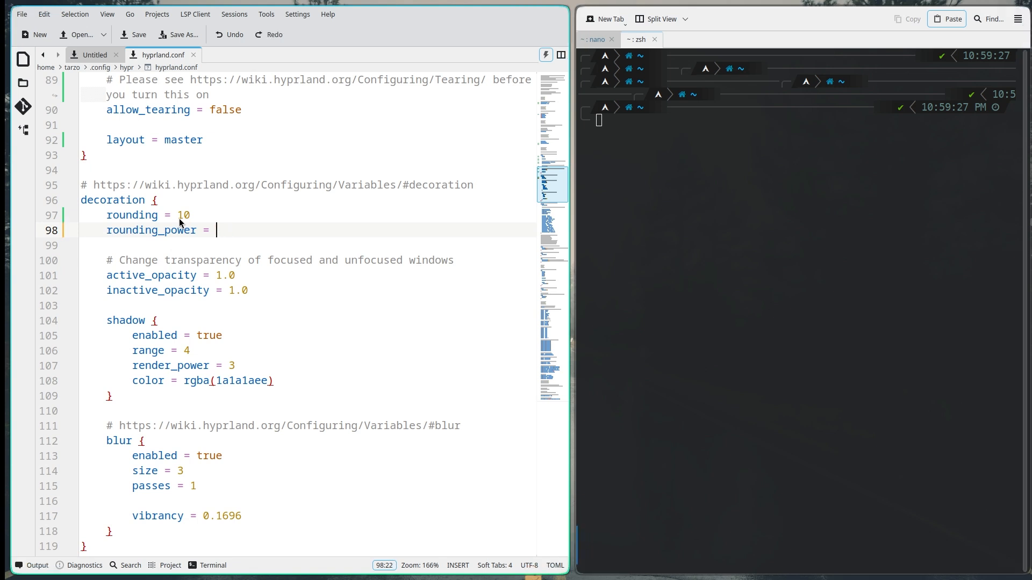
pyautogui.write('2')
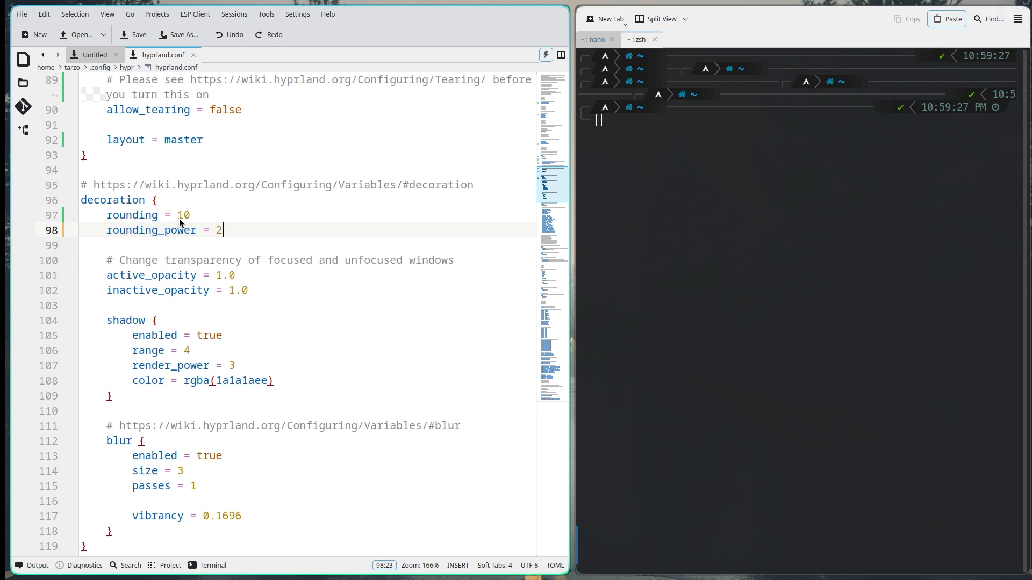
pyautogui.moveTo(249, 275)
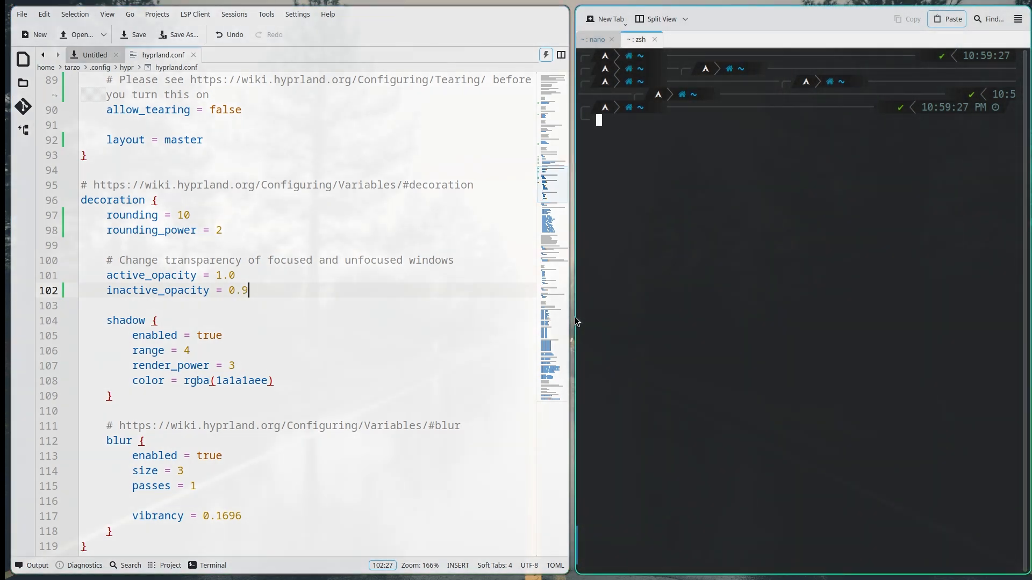
# Step: Raise shadow range from 4 to 10 and start editing blur values, with size showing 33
pyautogui.click(237, 365)
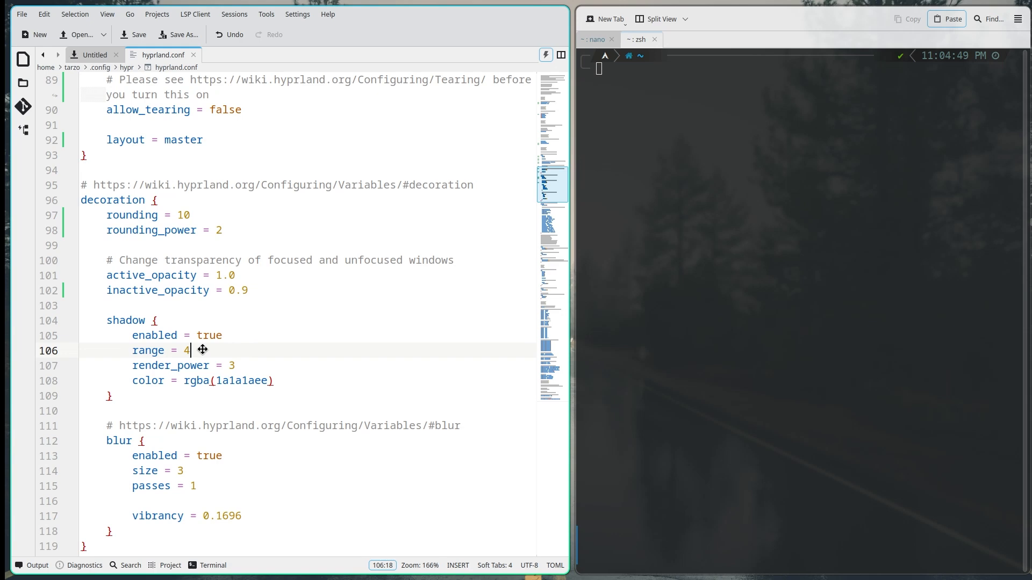
pyautogui.write('0')
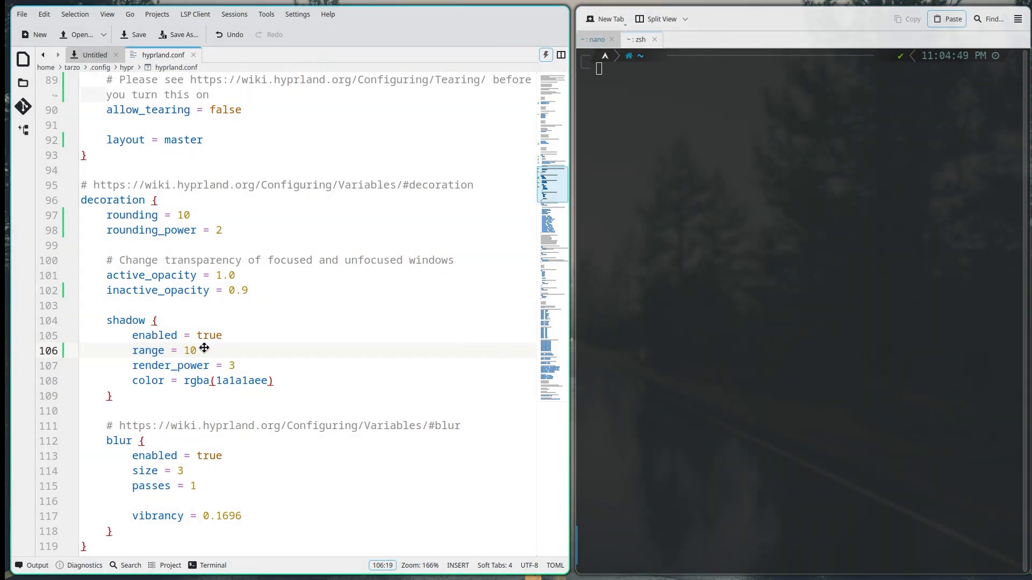
pyautogui.scroll(-3)
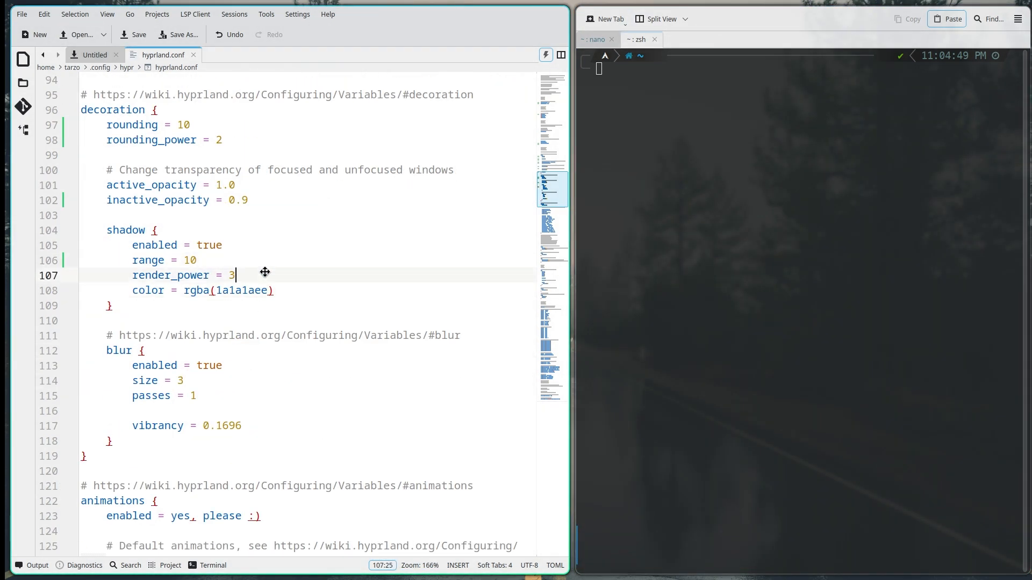
pyautogui.write('0')
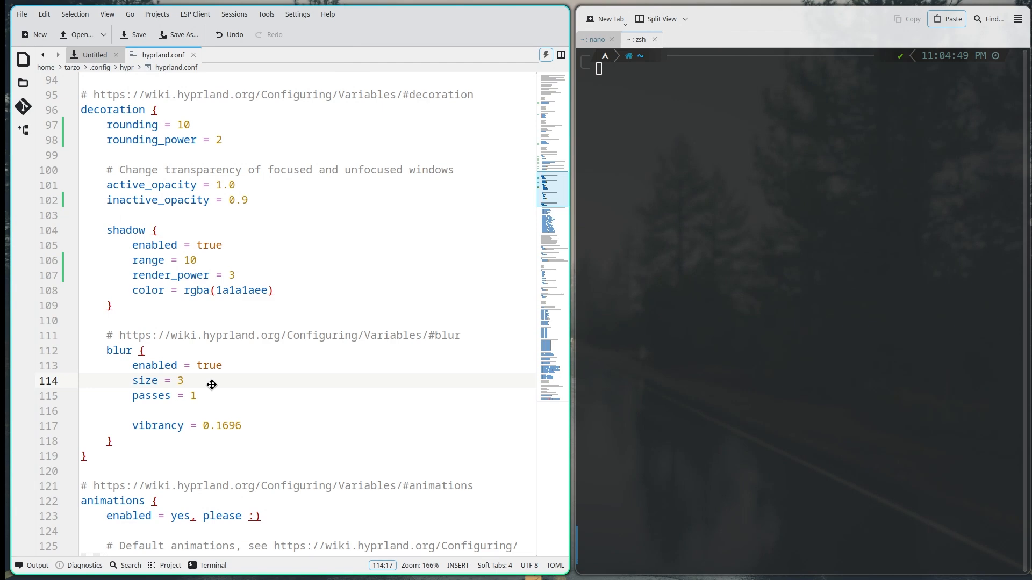
pyautogui.write('3')
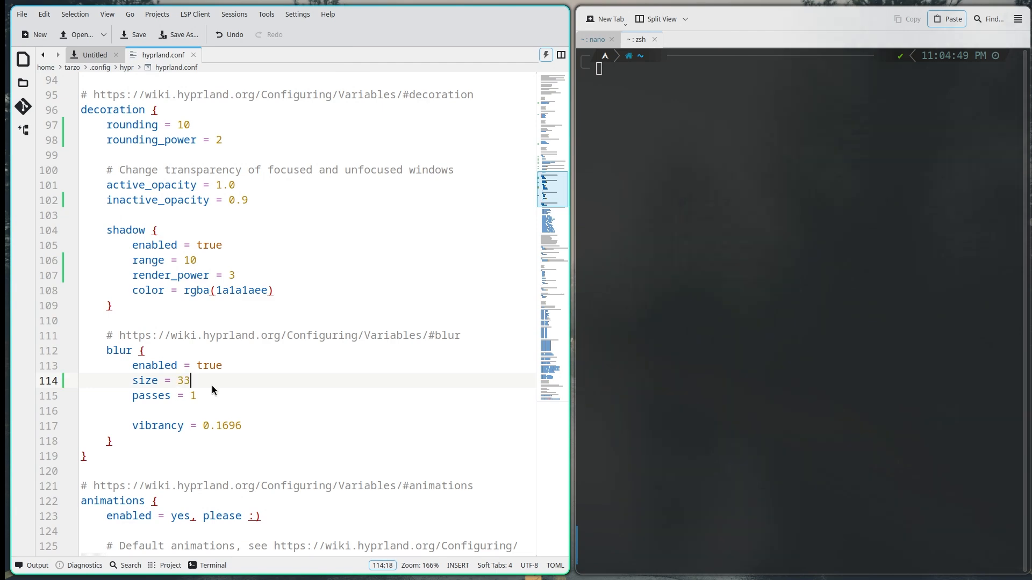
pyautogui.moveTo(239, 383)
pyautogui.write('2')
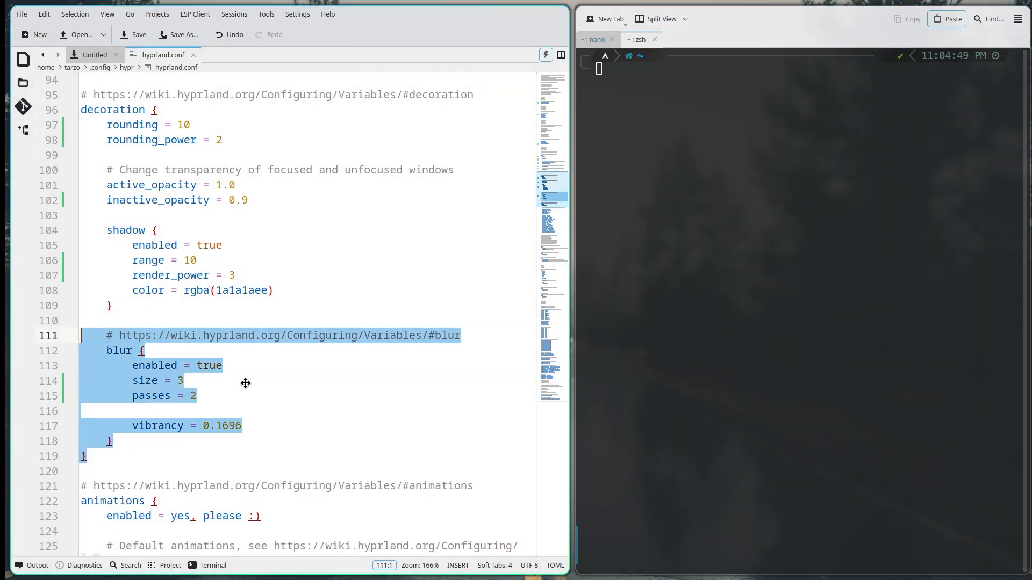
# Step: Scroll through animations, dwindle, master, misc, input and gestures sections down to KEYBINDINGS
pyautogui.scroll(-3)
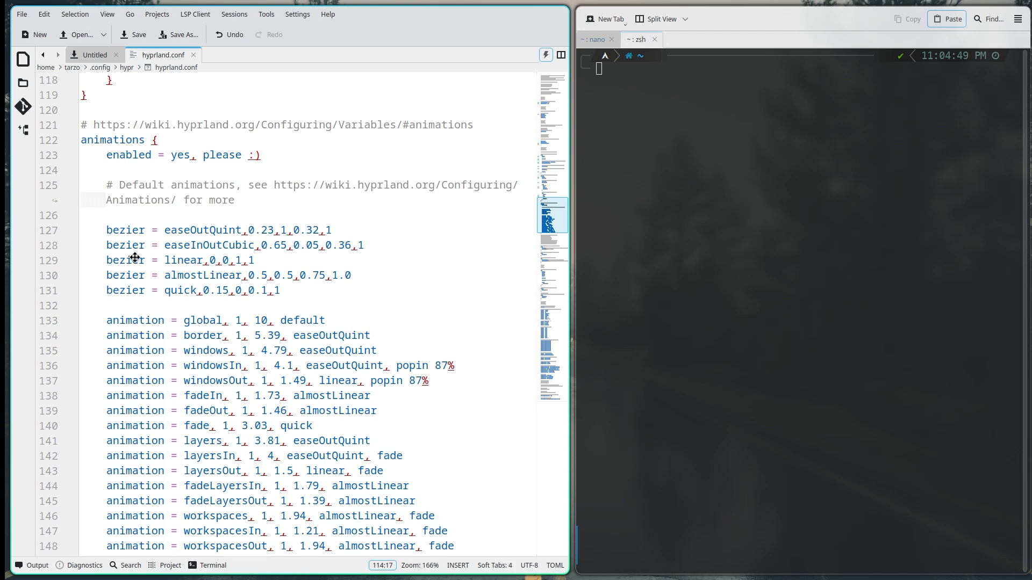
pyautogui.scroll(-3)
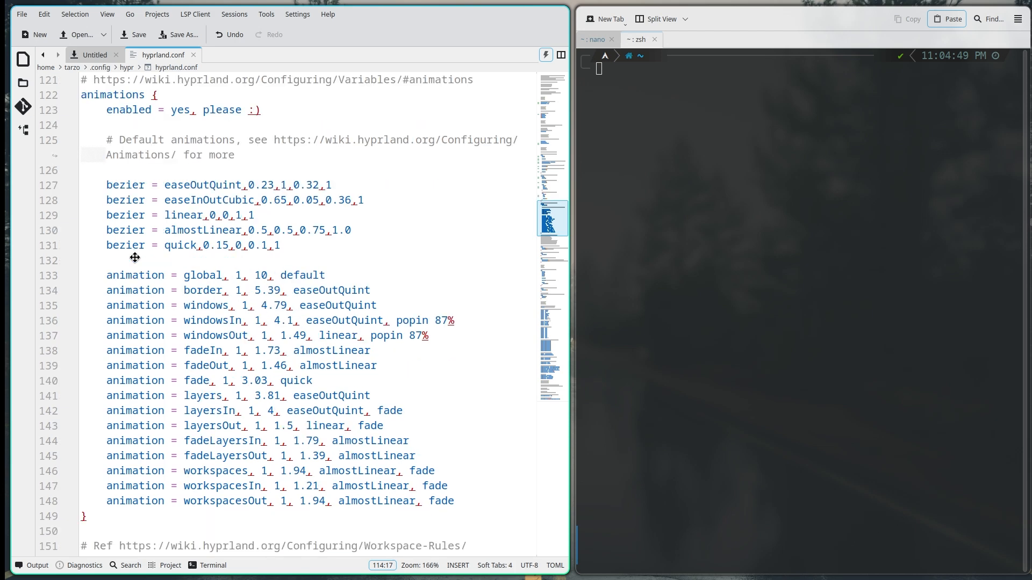
pyautogui.scroll(-3)
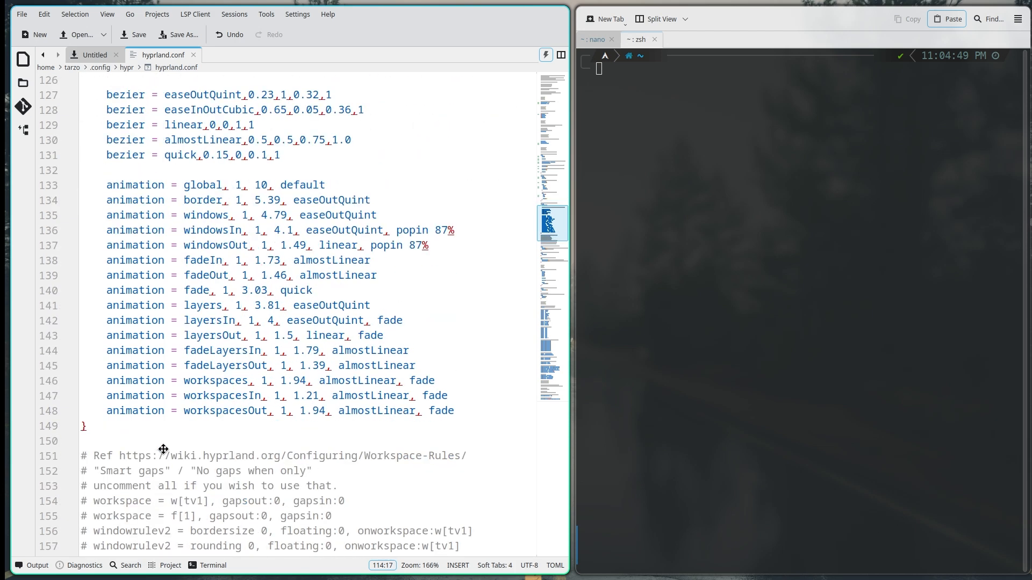
pyautogui.scroll(-3)
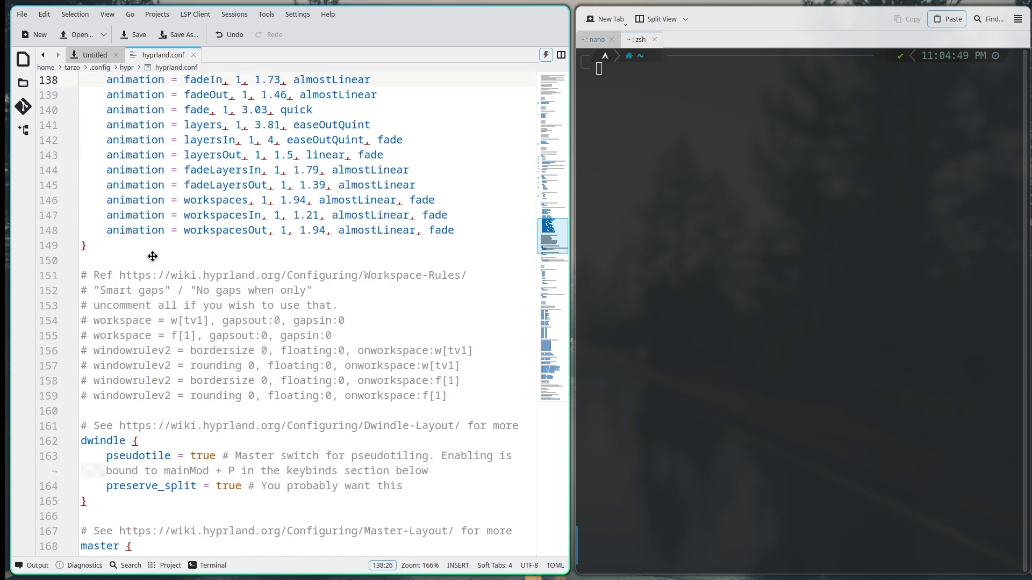
pyautogui.scroll(-3)
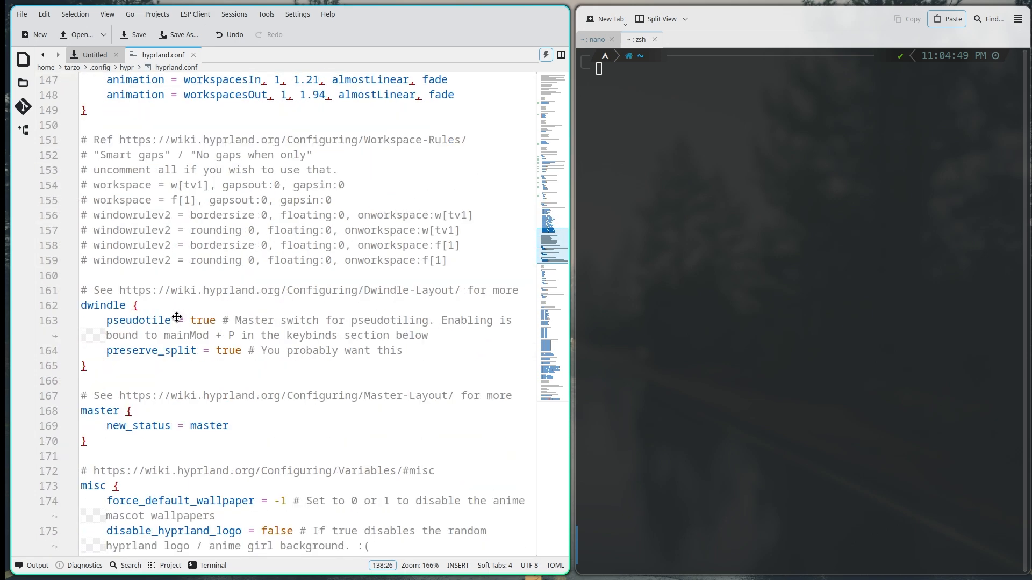
pyautogui.scroll(-3)
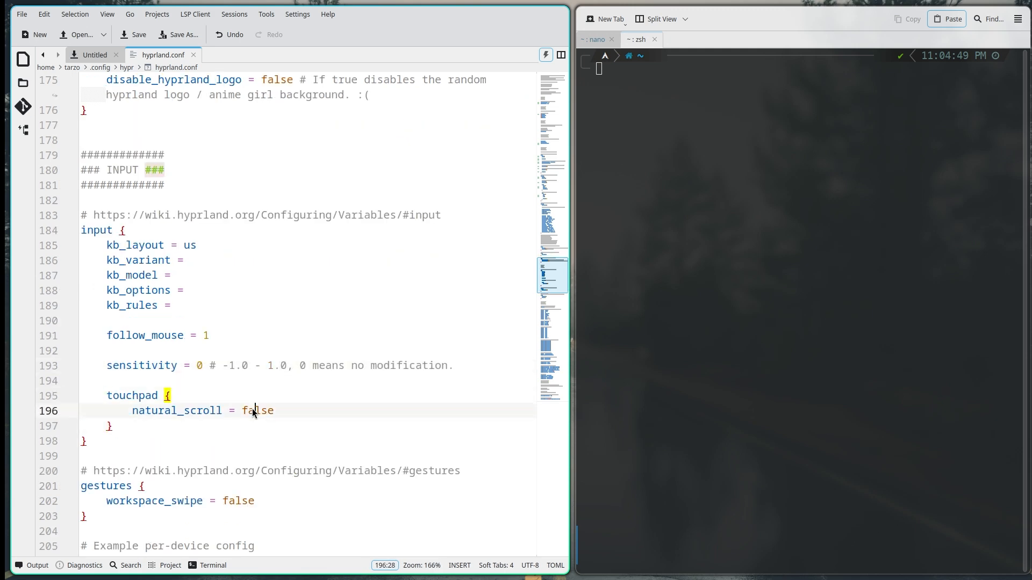
pyautogui.scroll(-3)
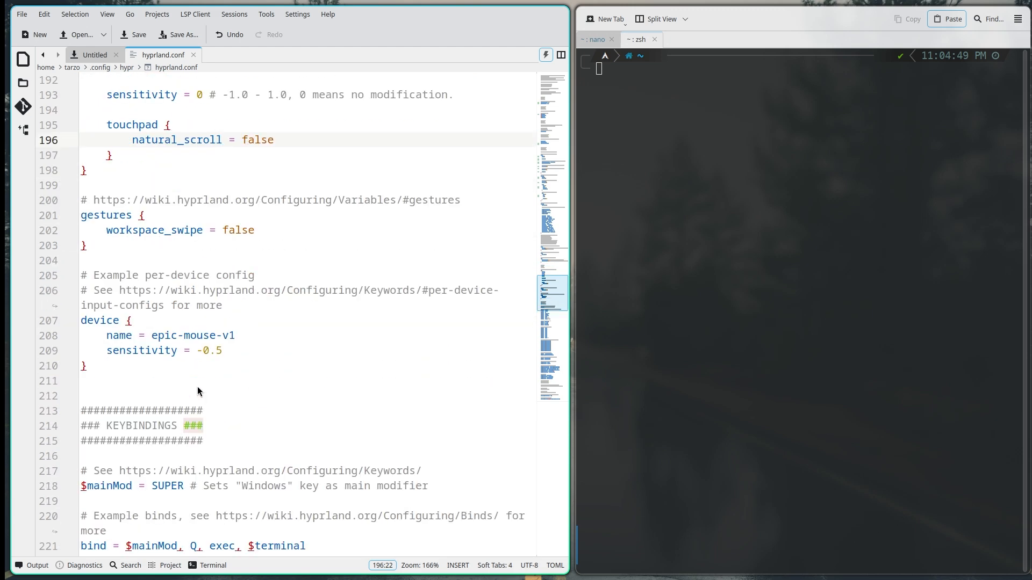
pyautogui.scroll(-3)
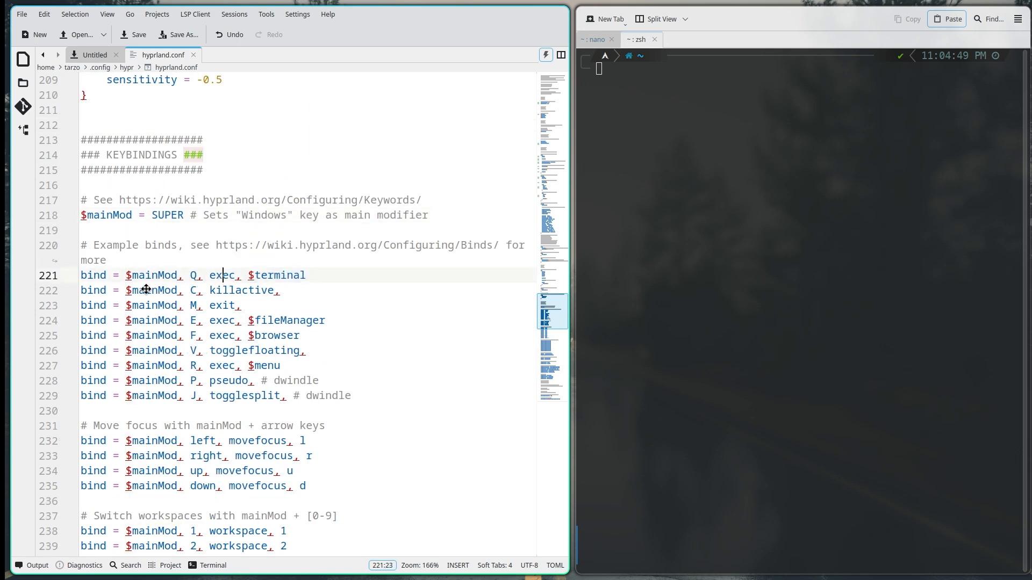
# Step: Review the terminal launch, kill window and movefocus keybindings
pyautogui.click(217, 291)
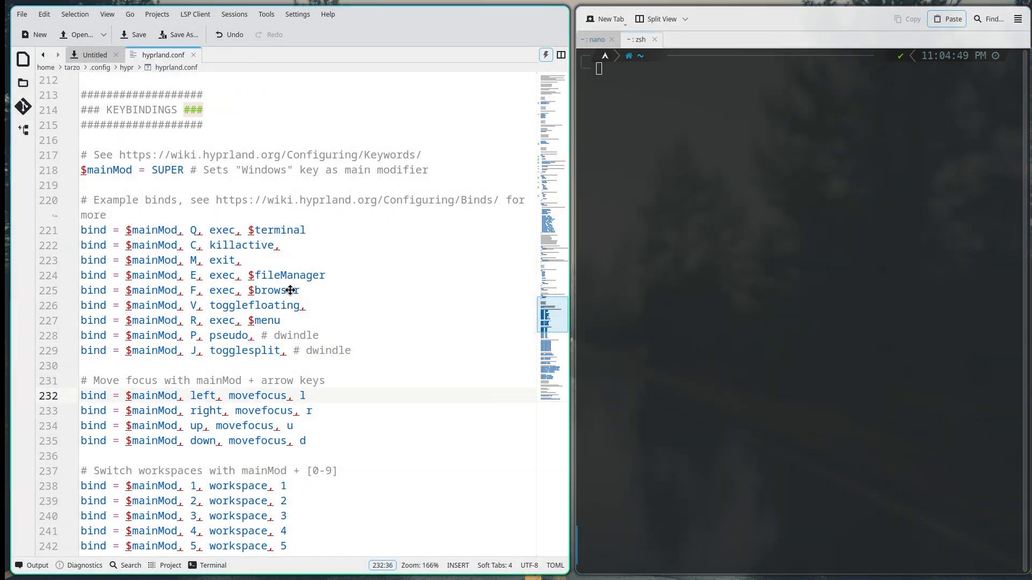
pyautogui.scroll(-3)
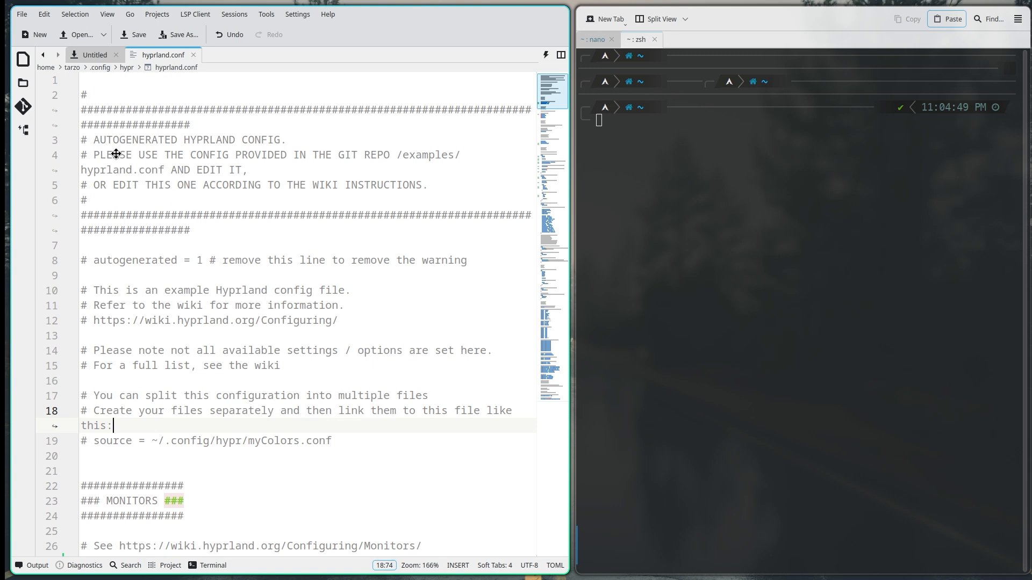
# Step: Place the cursor in the header comment recommending the git repo's example config
pyautogui.click(209, 170)
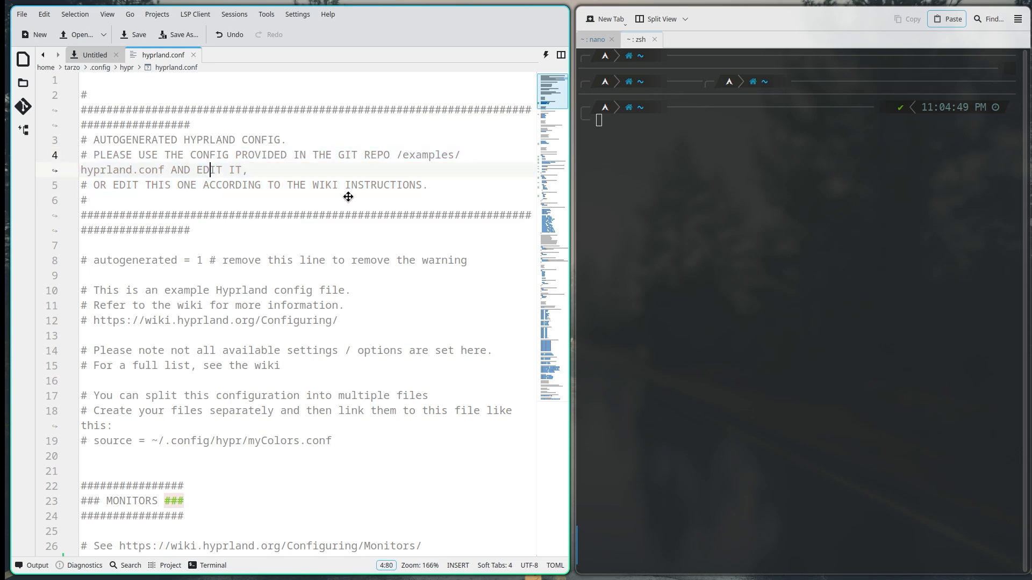